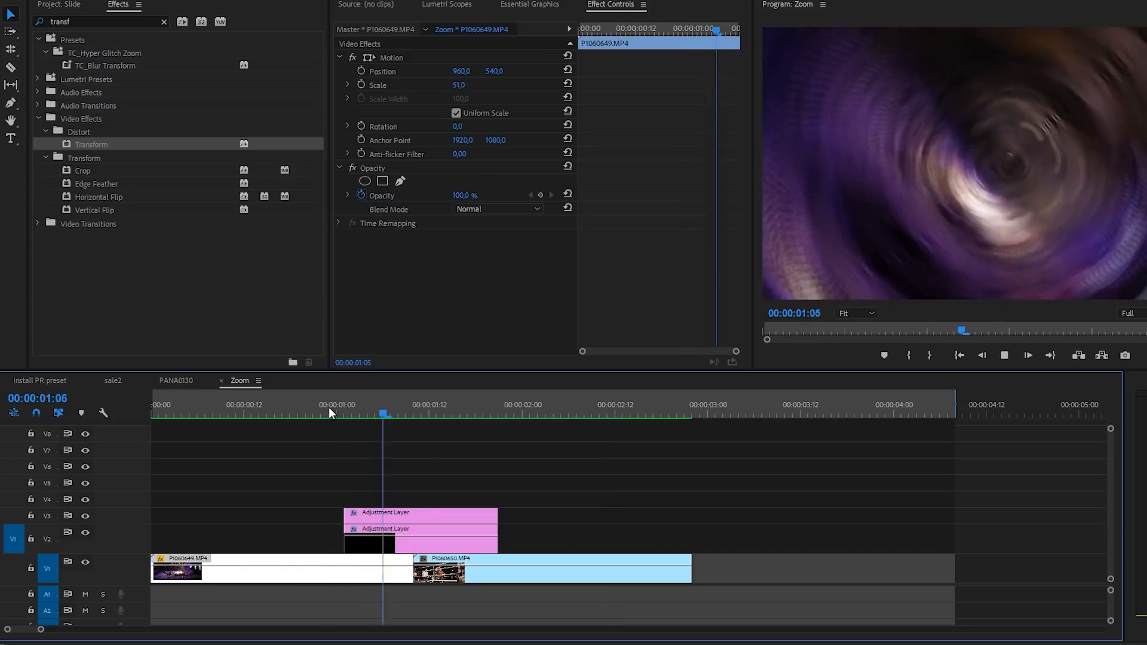
Step: Delete the two old adjustment layers from V2 and V3, leaving only the boxing clips
left_click(584, 414)
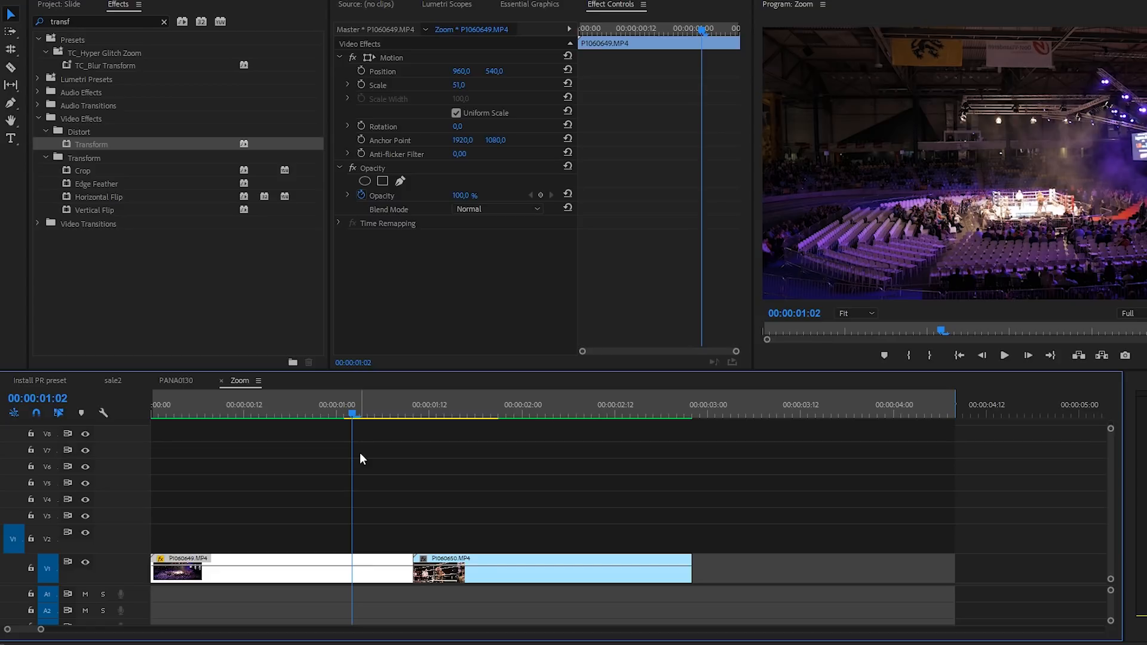
mouse_move(372, 532)
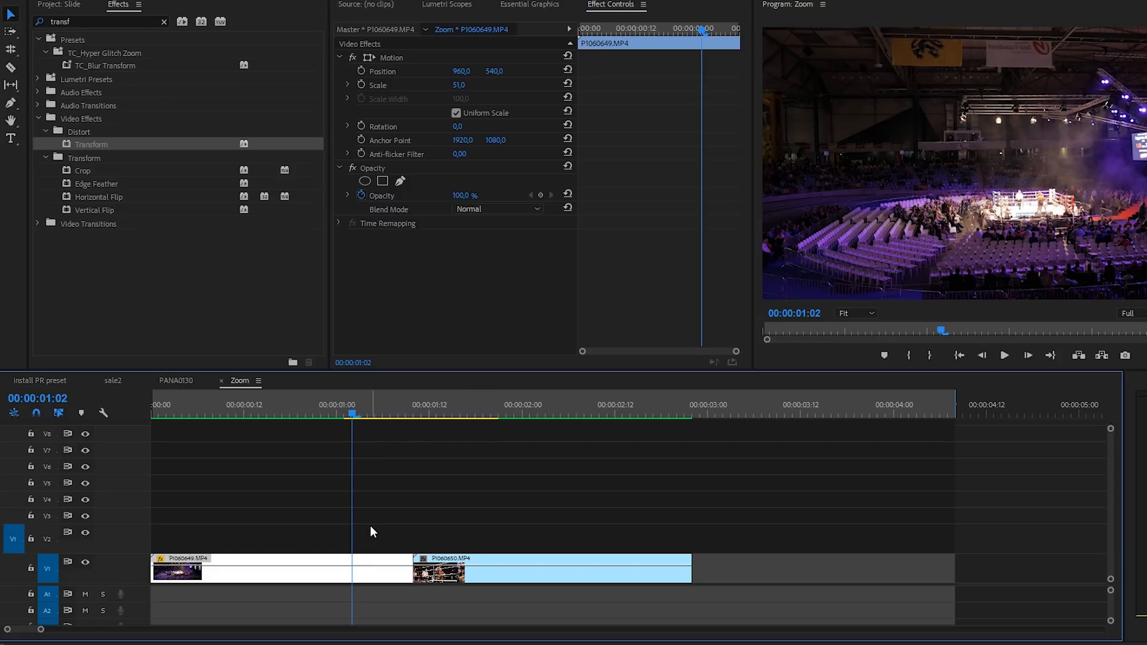
mouse_move(153, 112)
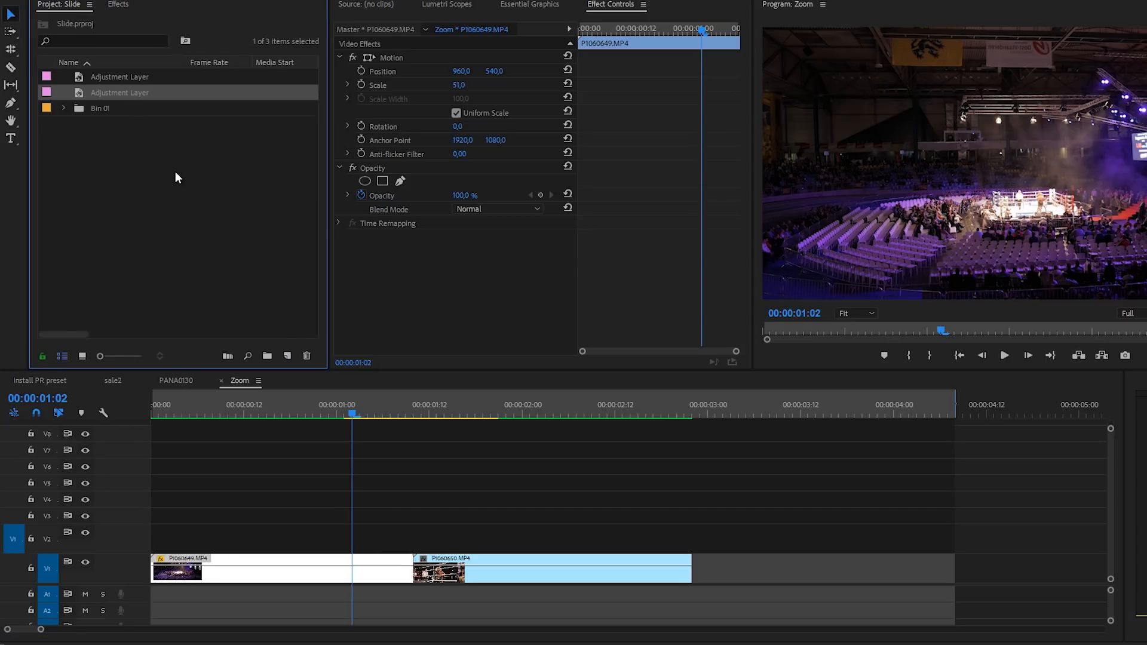
Step: Create a new adjustment layer named Motion Tile and place it over the cut on V2
left_click(287, 356)
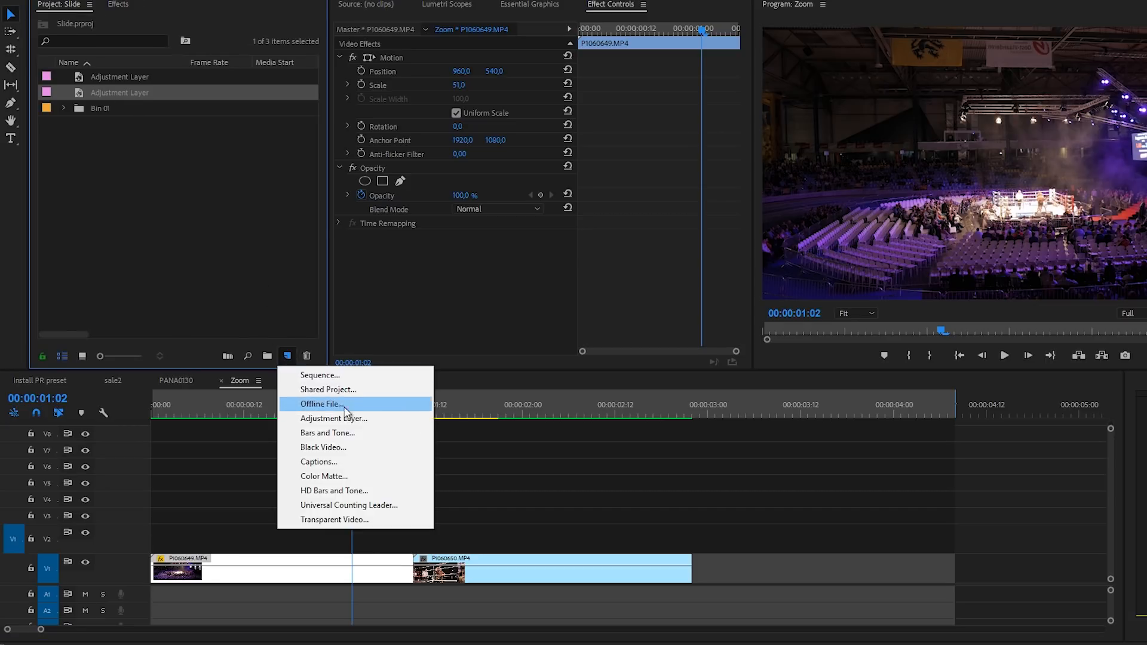
left_click(334, 418)
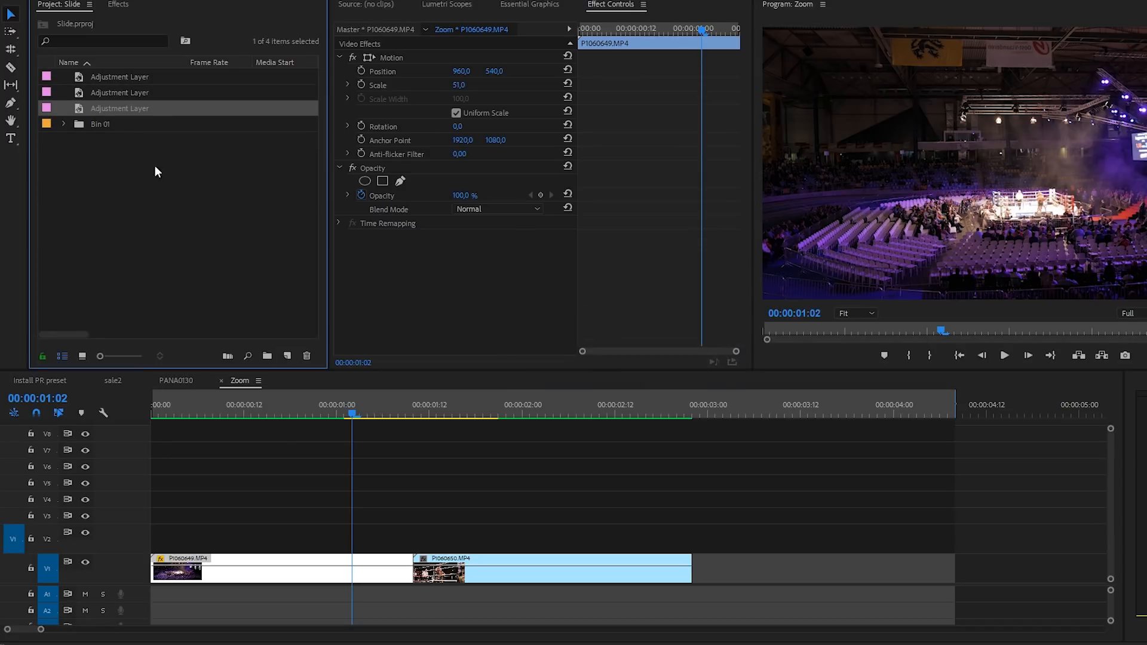
type("Motion Tile")
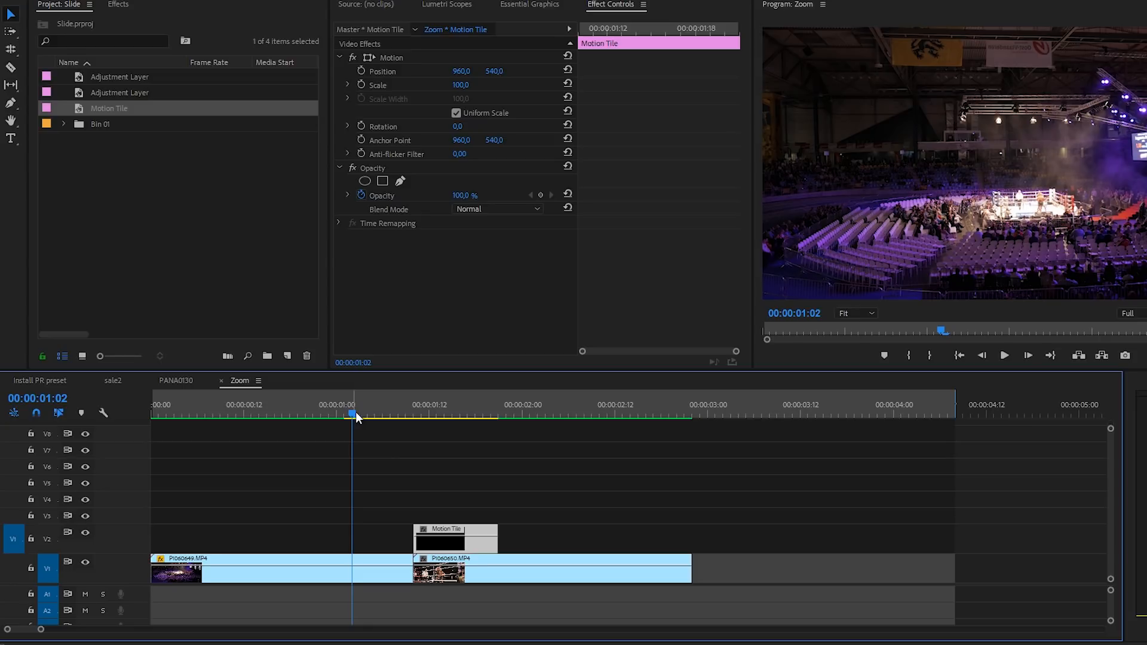
left_click_drag(413, 541, 331, 529)
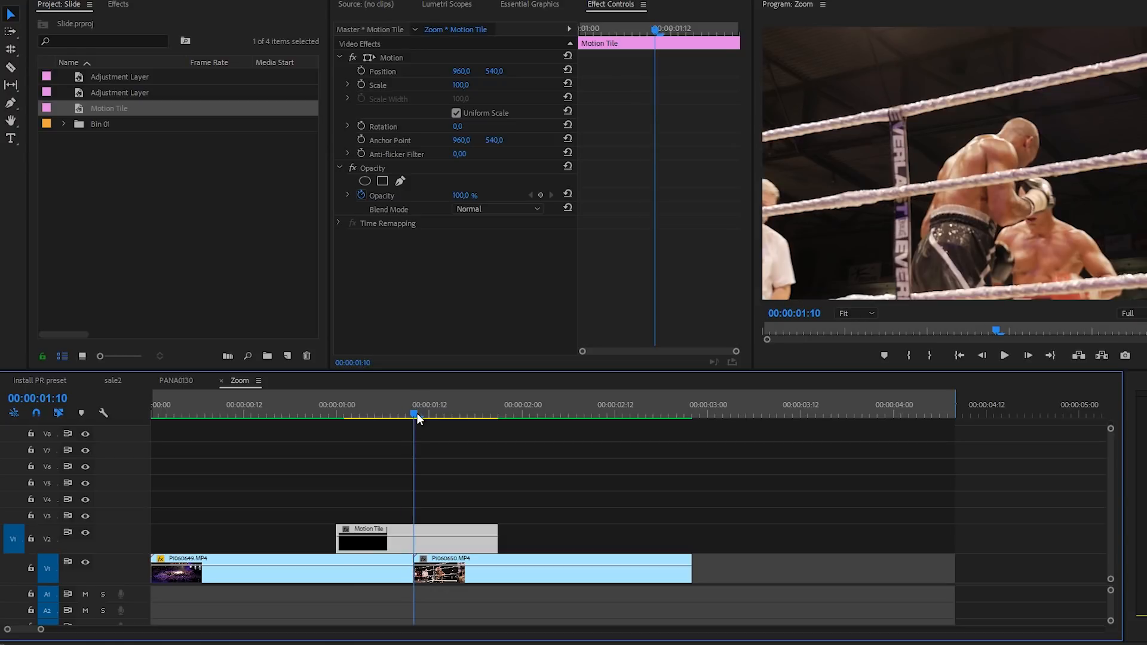
left_click_drag(417, 414, 375, 413)
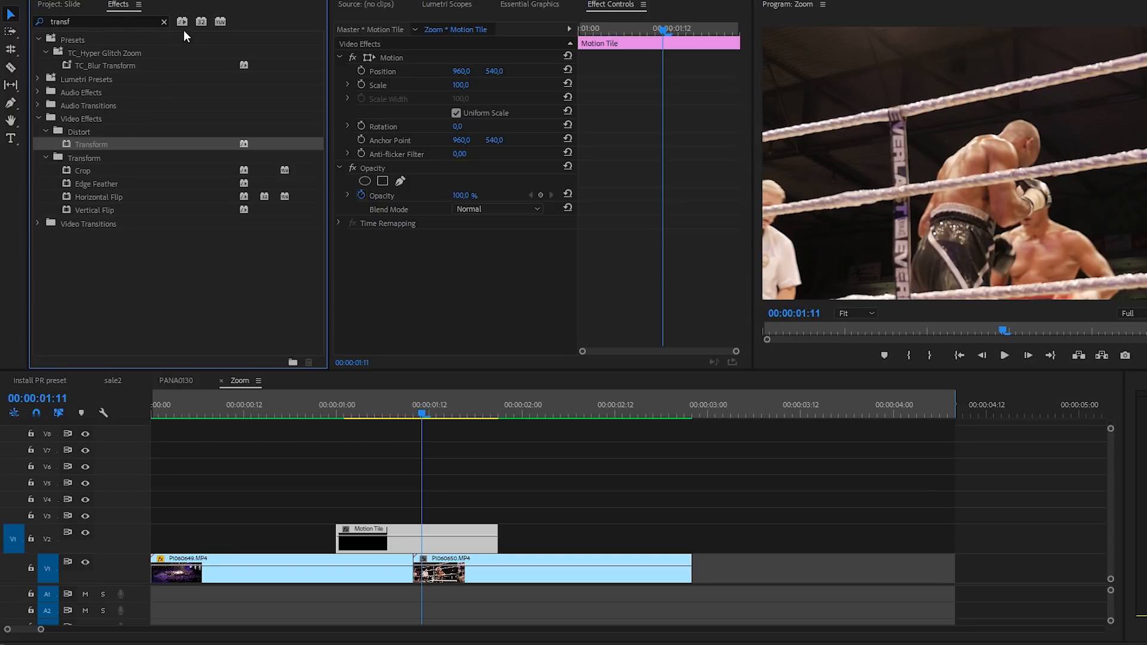
Step: Apply the TC_Motion Tile preset from Presets to the Motion Tile adjustment layer
left_click(163, 22)
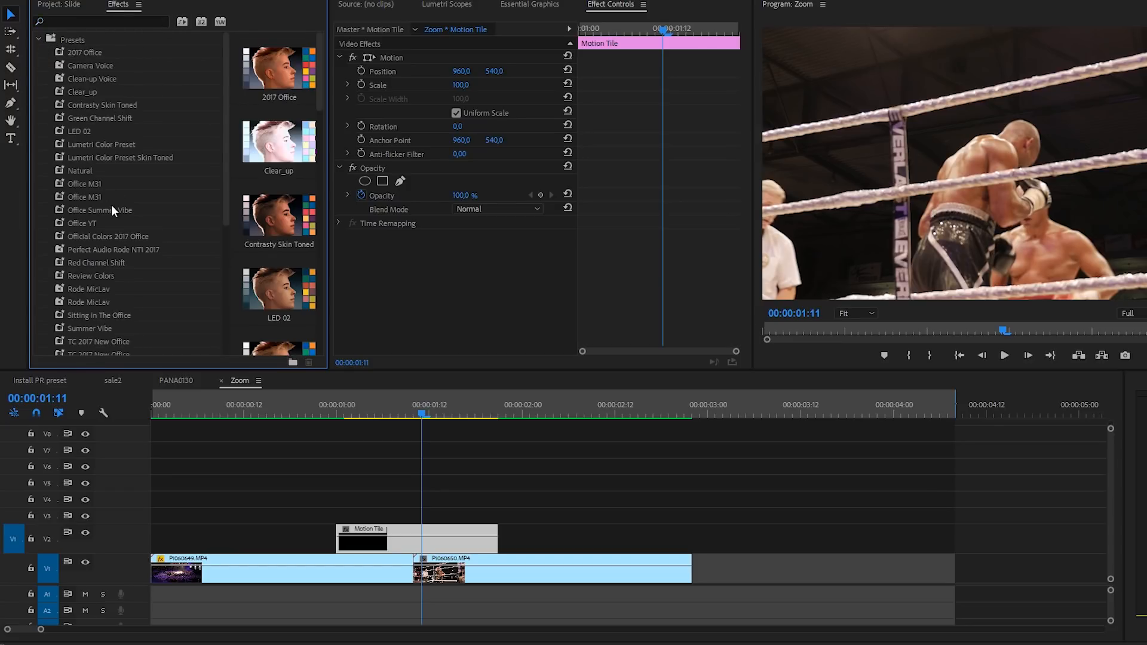
scroll("down", 3)
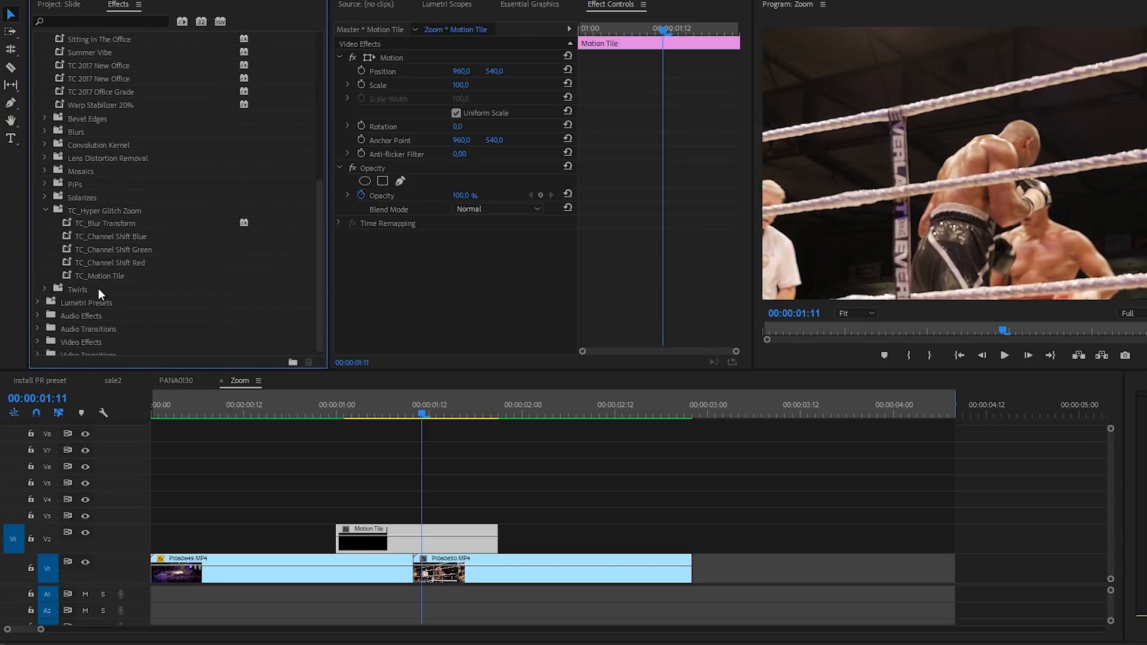
mouse_move(98, 301)
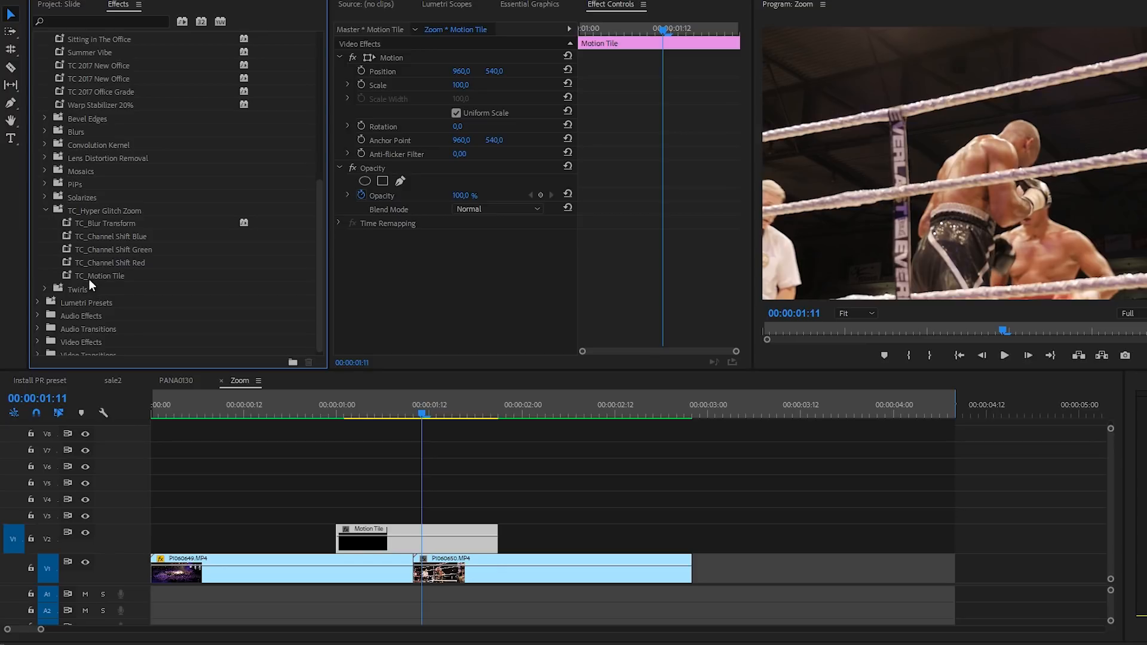
left_click(100, 276)
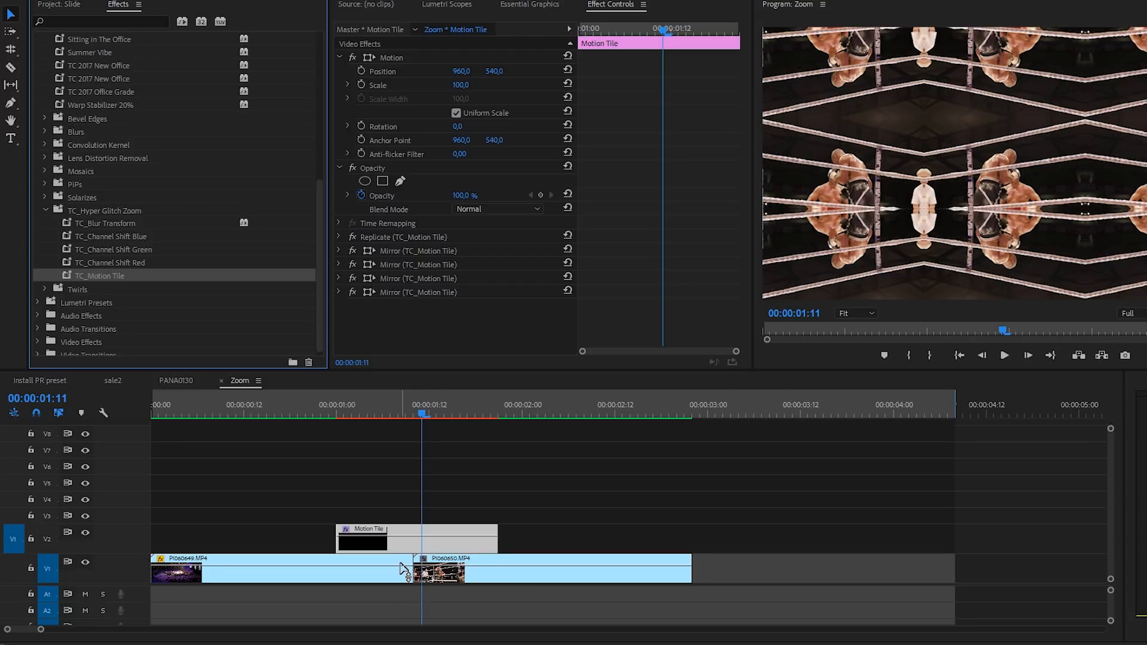
mouse_move(578, 293)
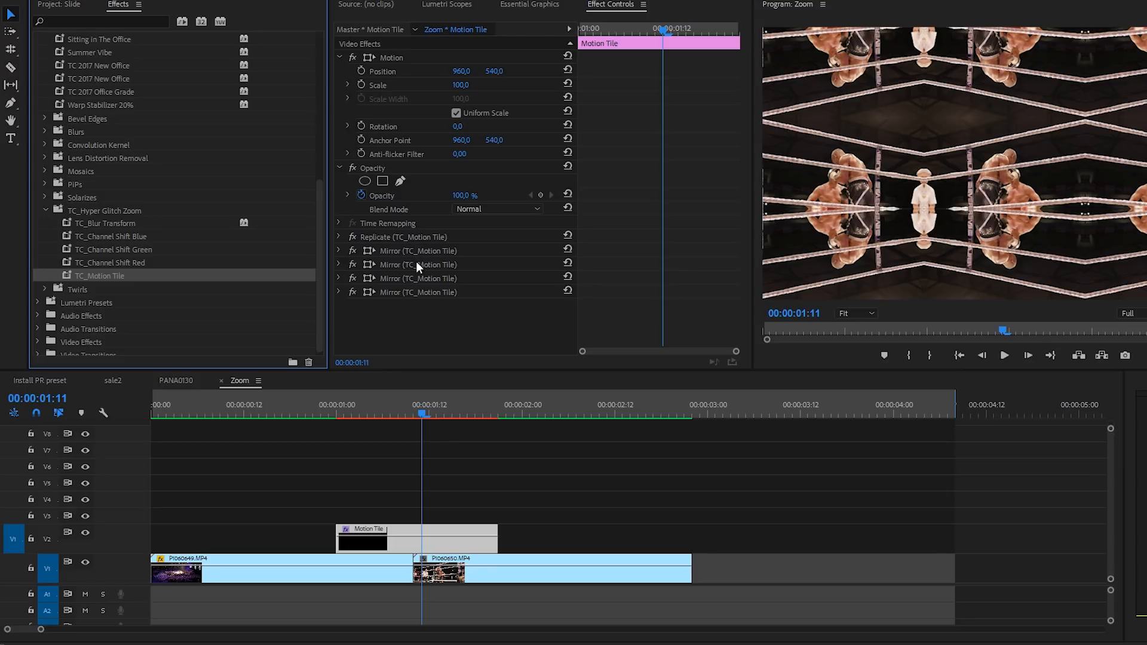
mouse_move(423, 367)
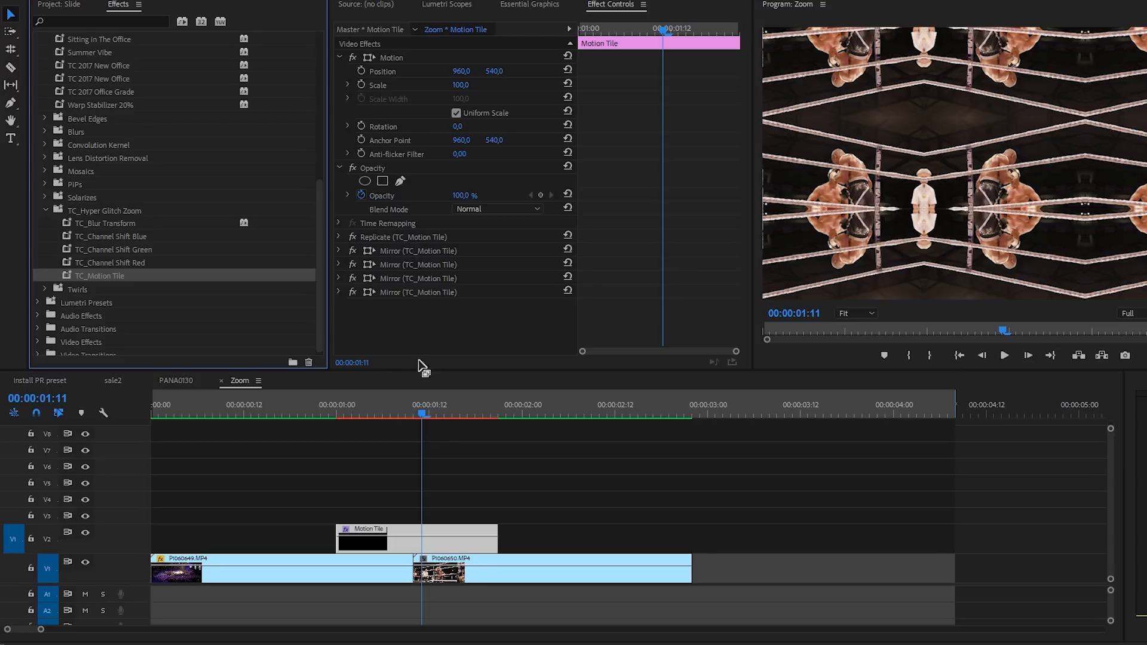
mouse_move(70, 11)
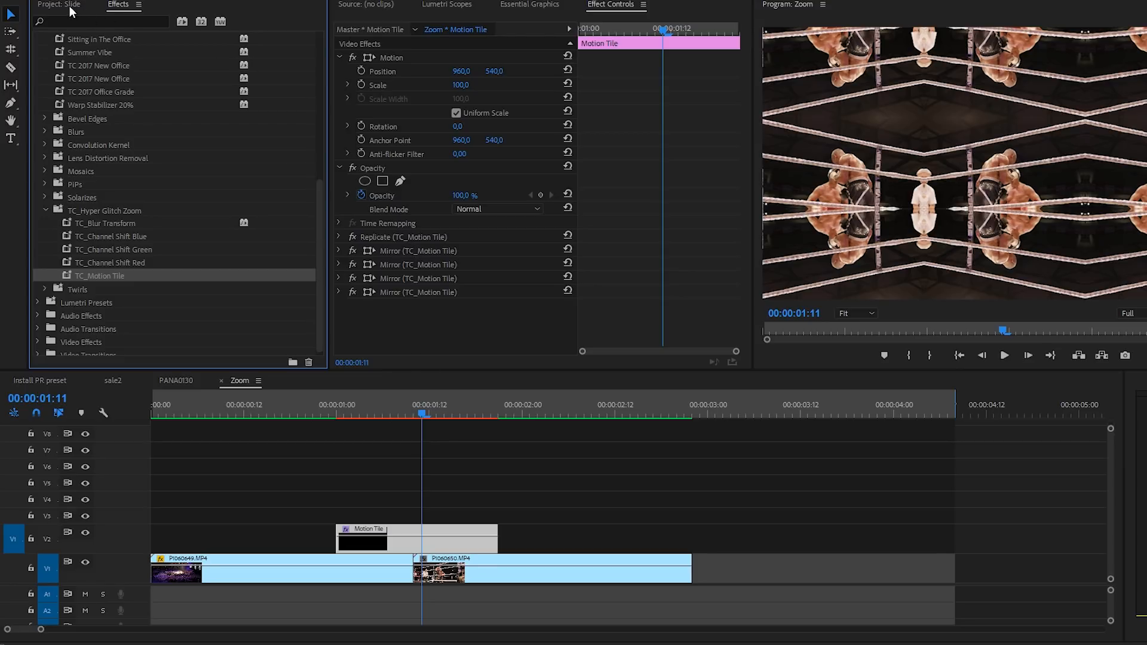
Step: Rename the second adjustment layer Rotation and stretch it to match Motion Tile
left_click(61, 4)
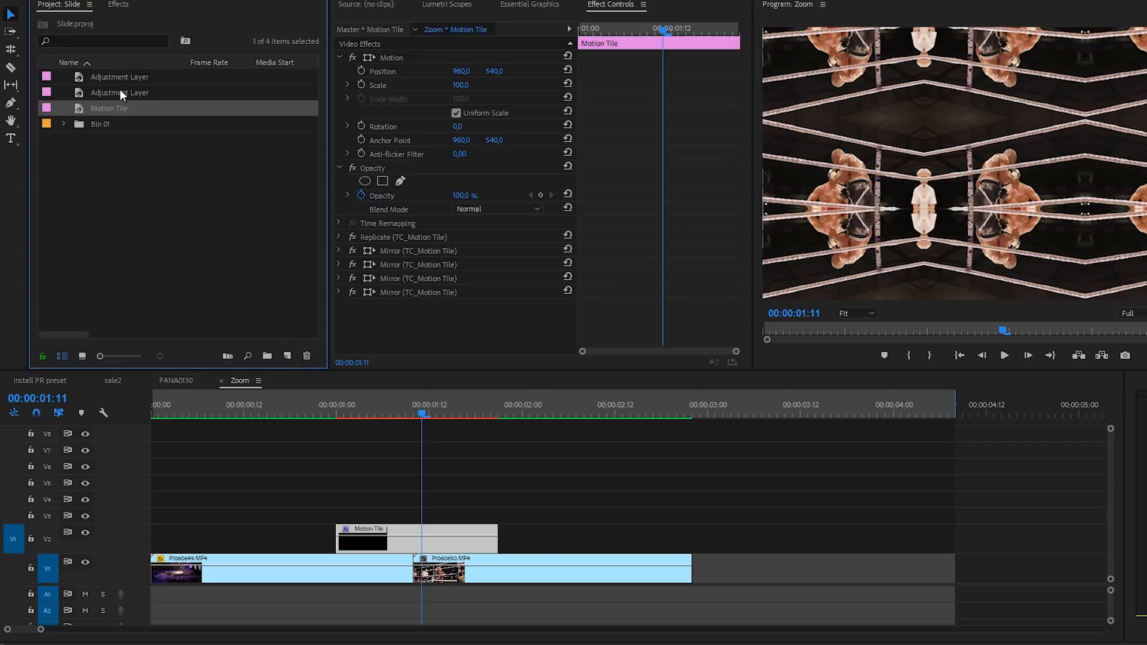
double_click(120, 93)
type("Rotation")
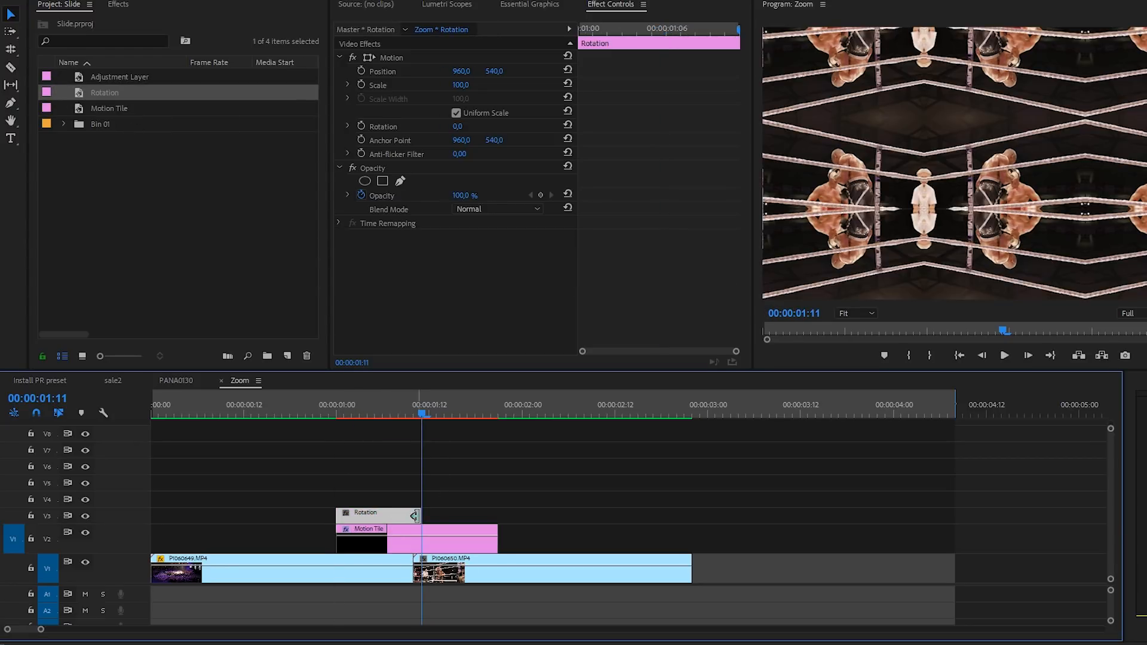
left_click_drag(420, 519, 481, 522)
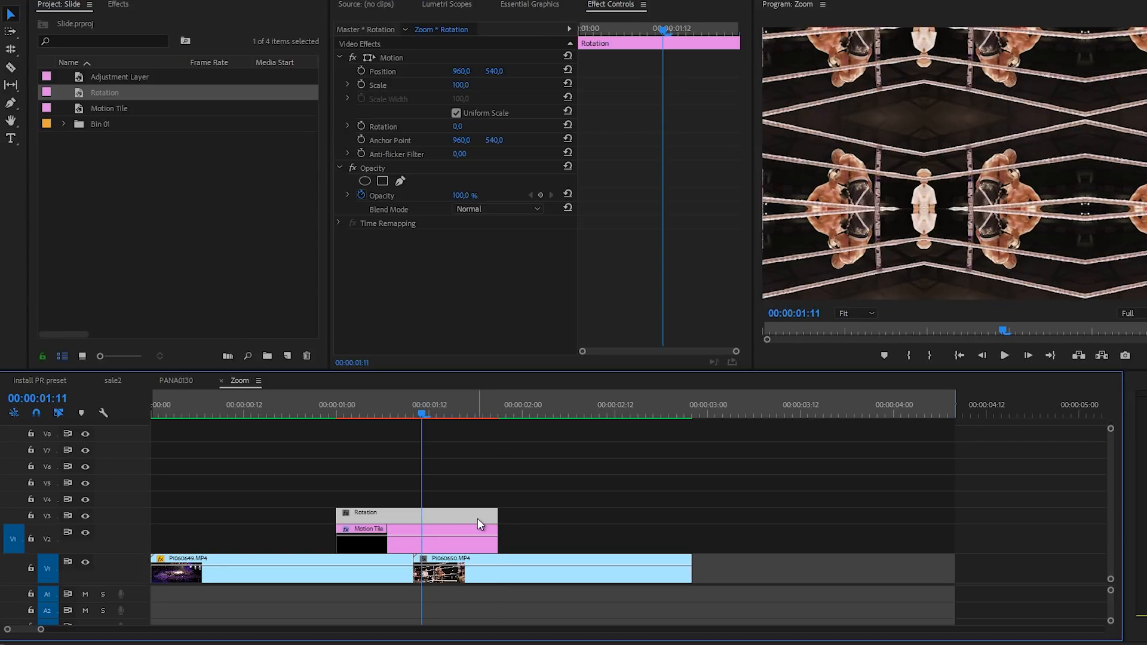
Step: Apply the Transform effect to the Rotation layer with Scale set to 300
left_click(117, 5)
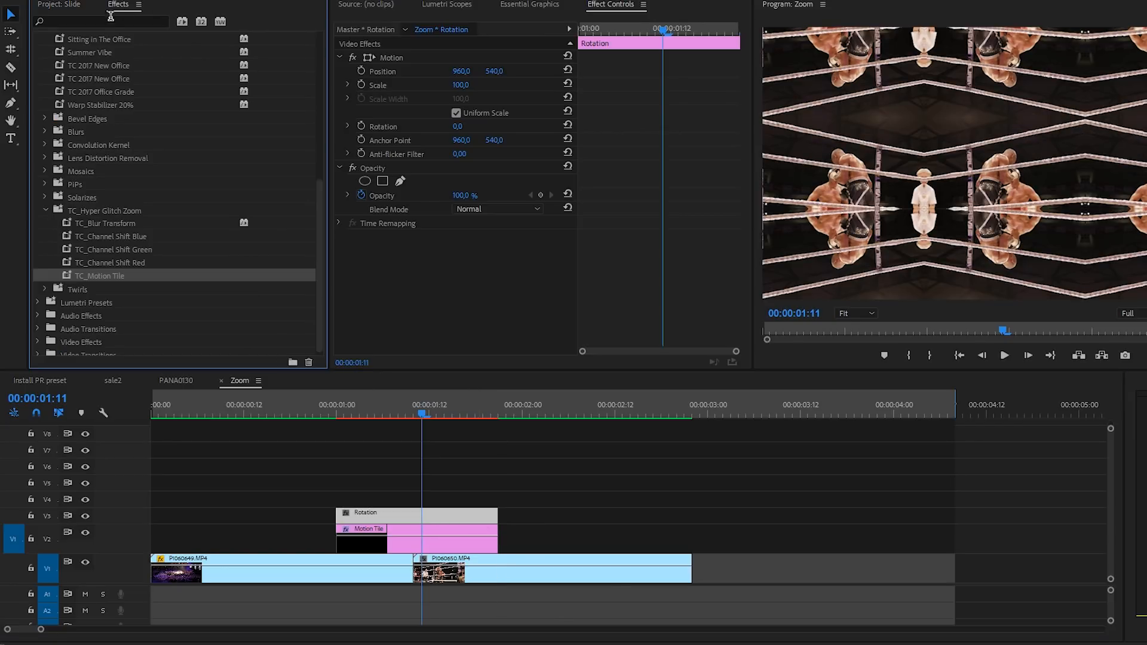
type("transf")
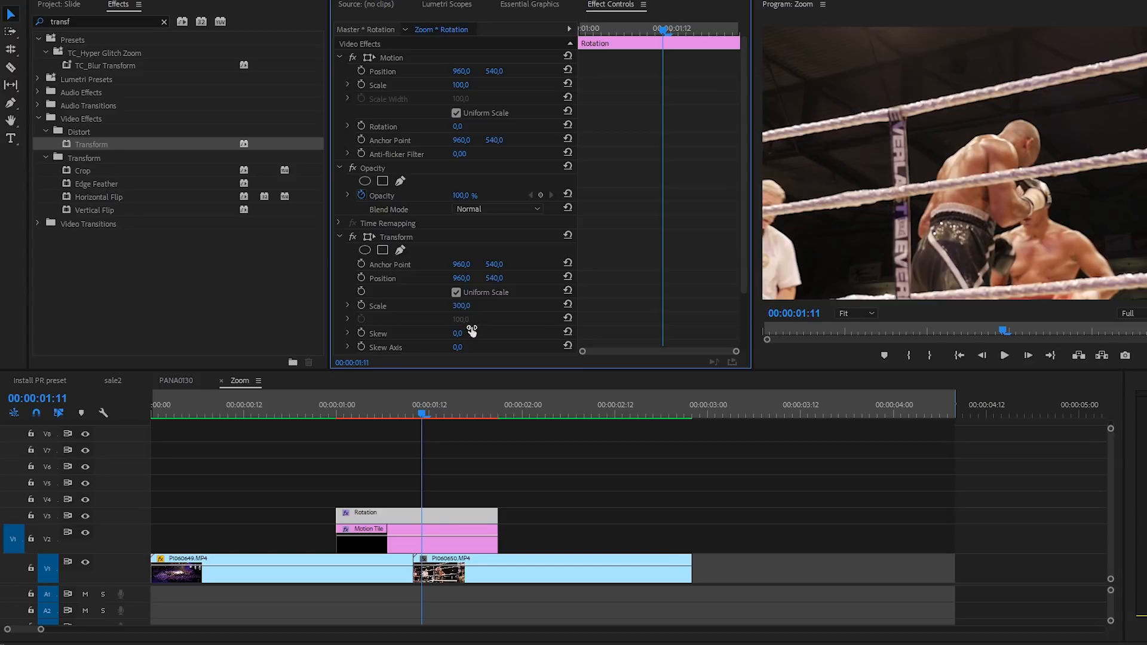
scroll("down", 3)
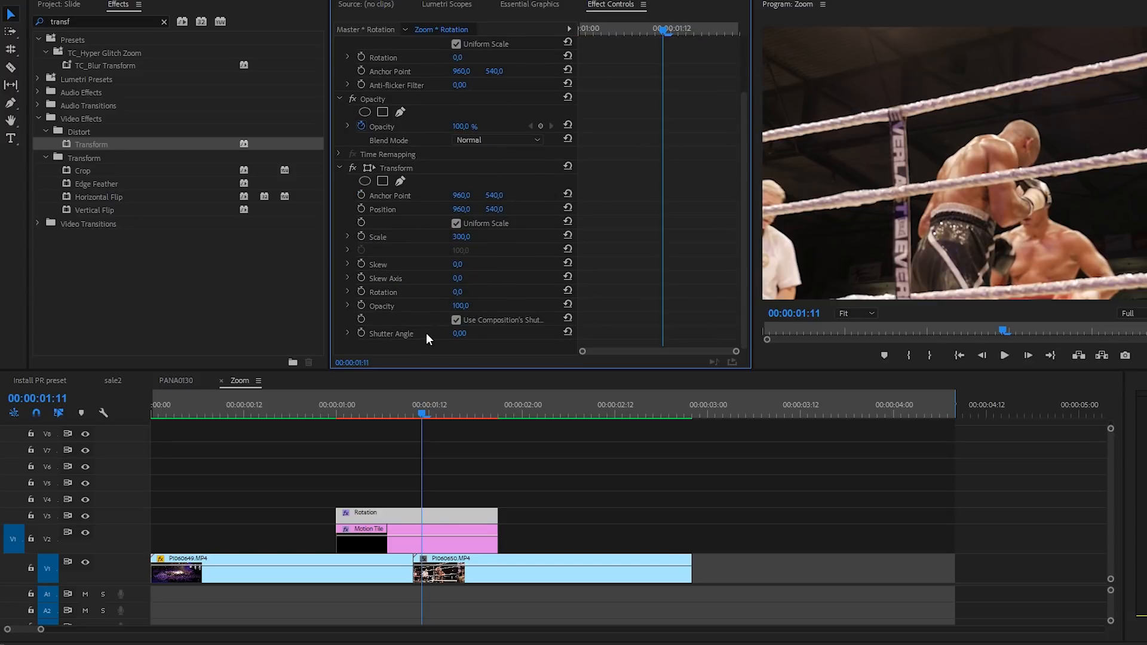
mouse_move(432, 352)
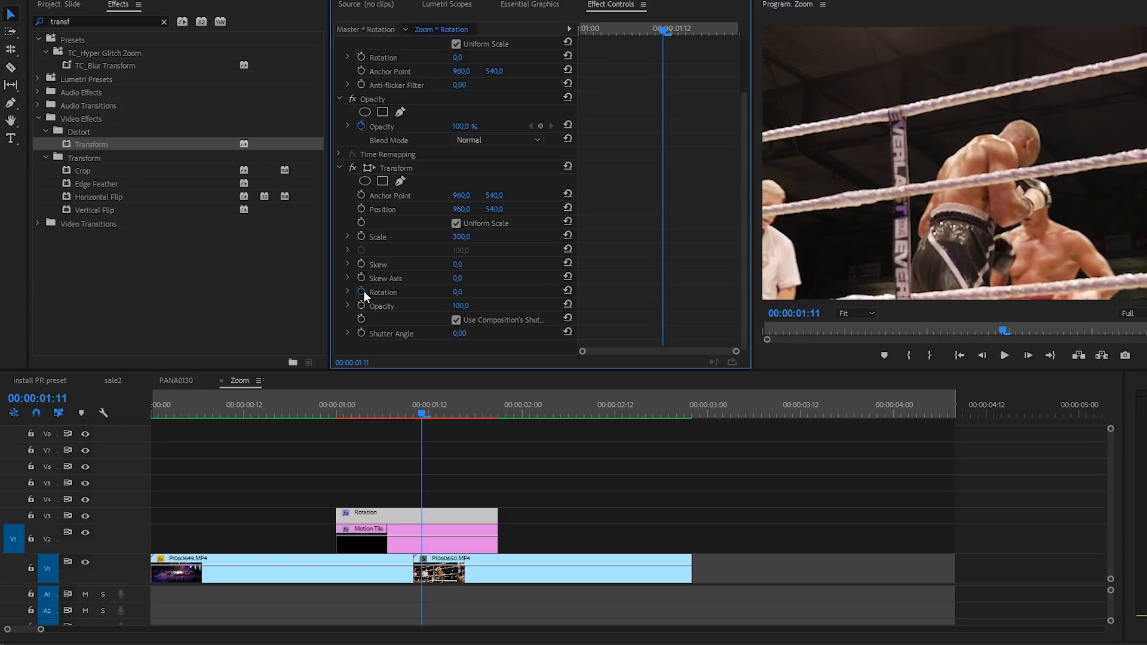
Step: Keyframe the Transform rotation so the footage spins upside down across the cut
left_click(382, 292)
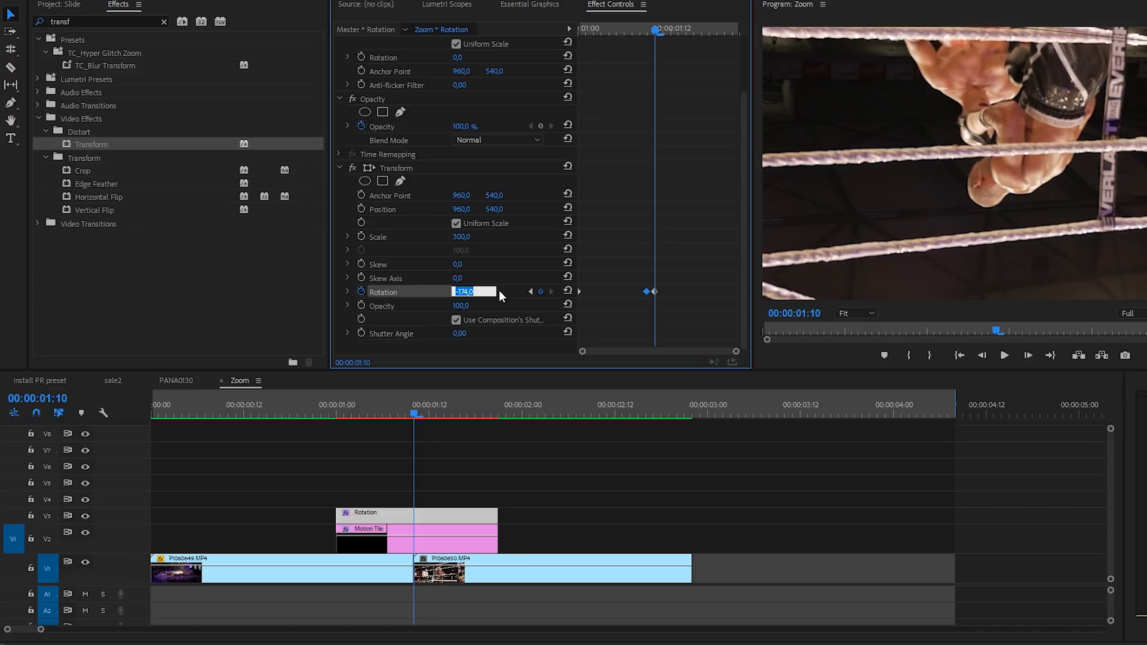
mouse_move(502, 304)
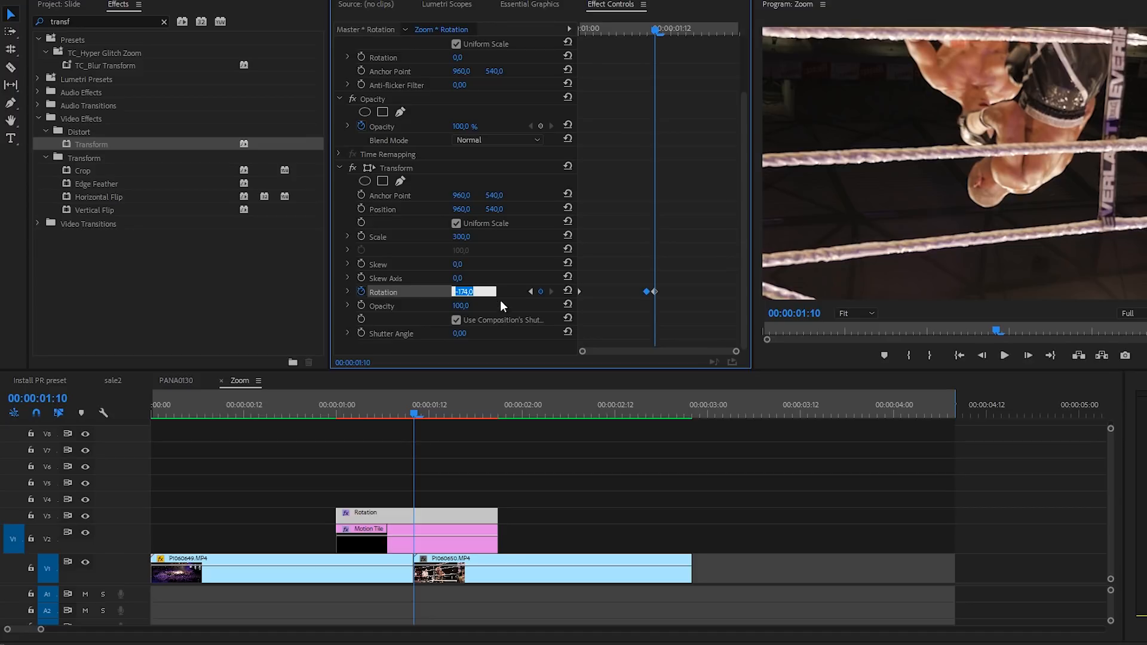
mouse_move(476, 433)
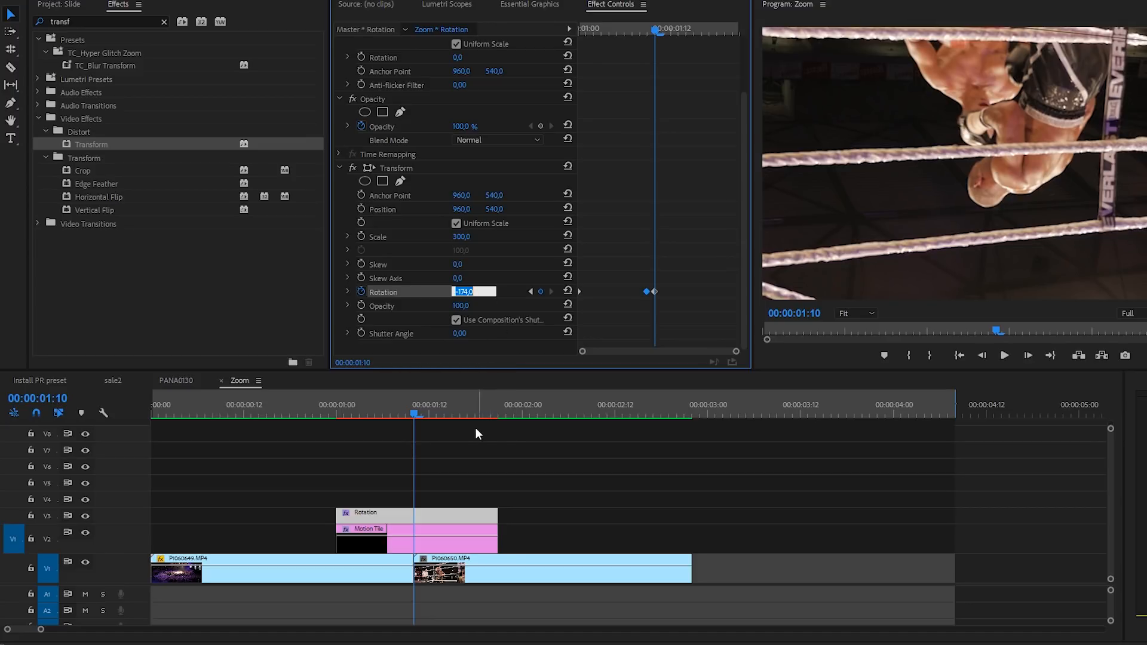
left_click(502, 414)
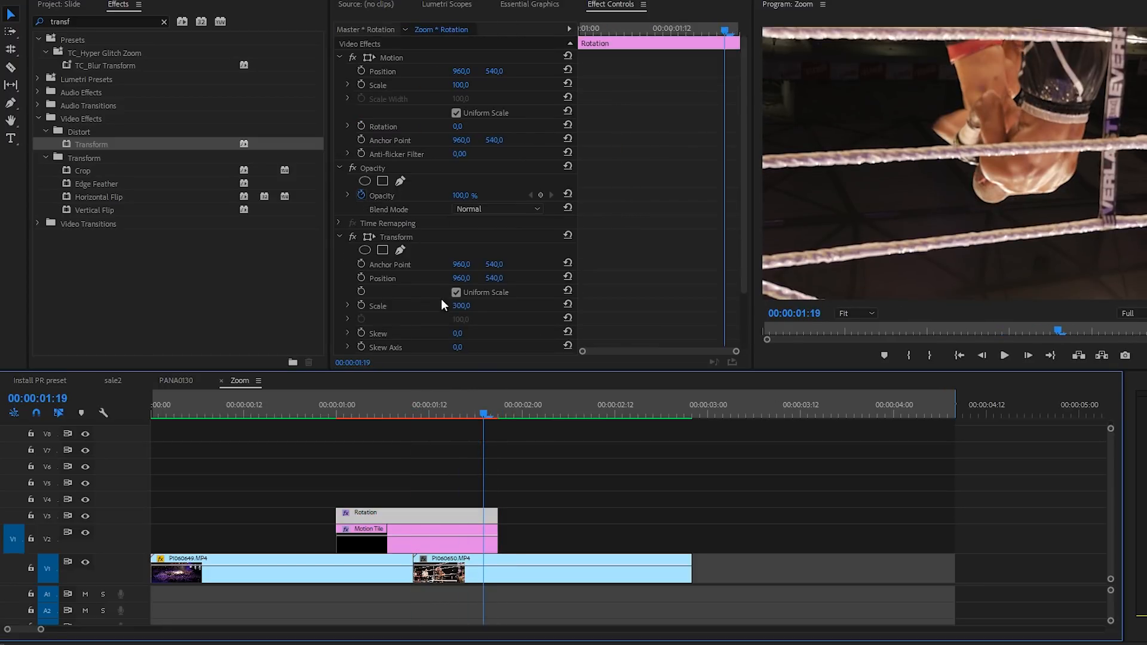
scroll("down", 3)
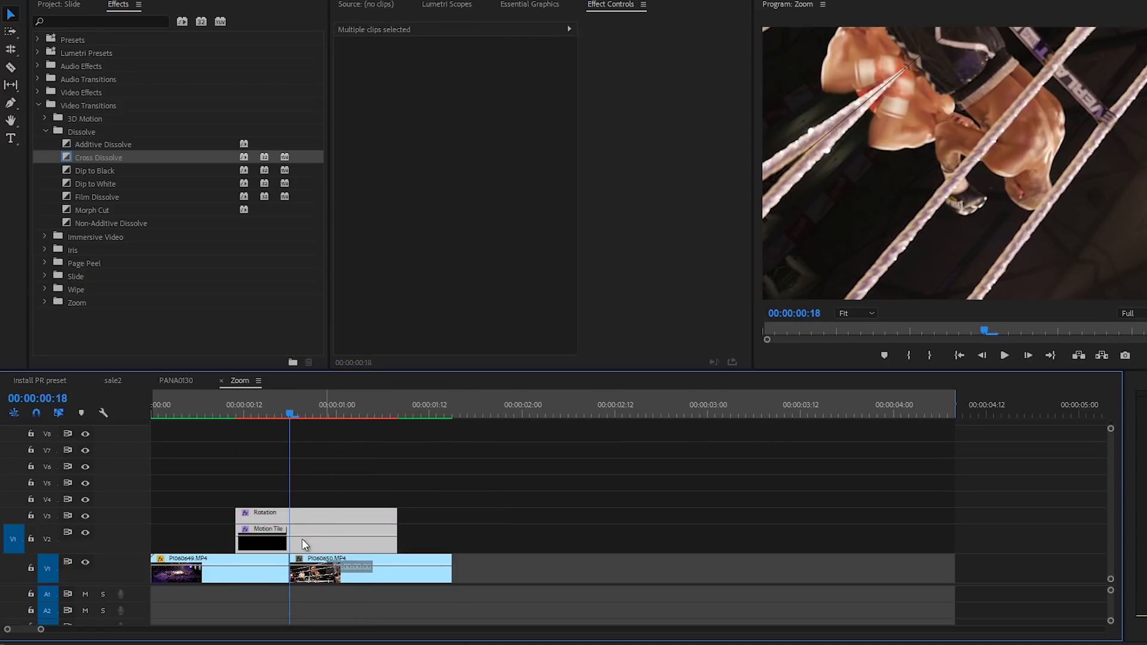
Step: Move both adjustment layers to start at 00:00:08, over the shortened cut
left_click_drag(304, 531, 318, 521)
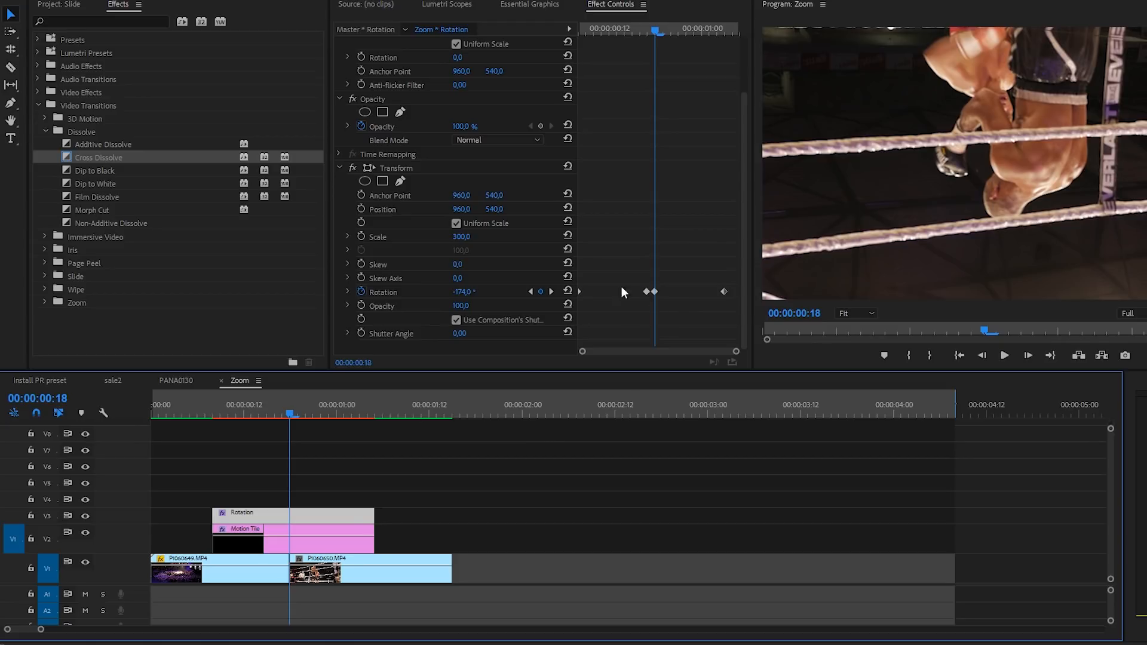
mouse_move(320, 558)
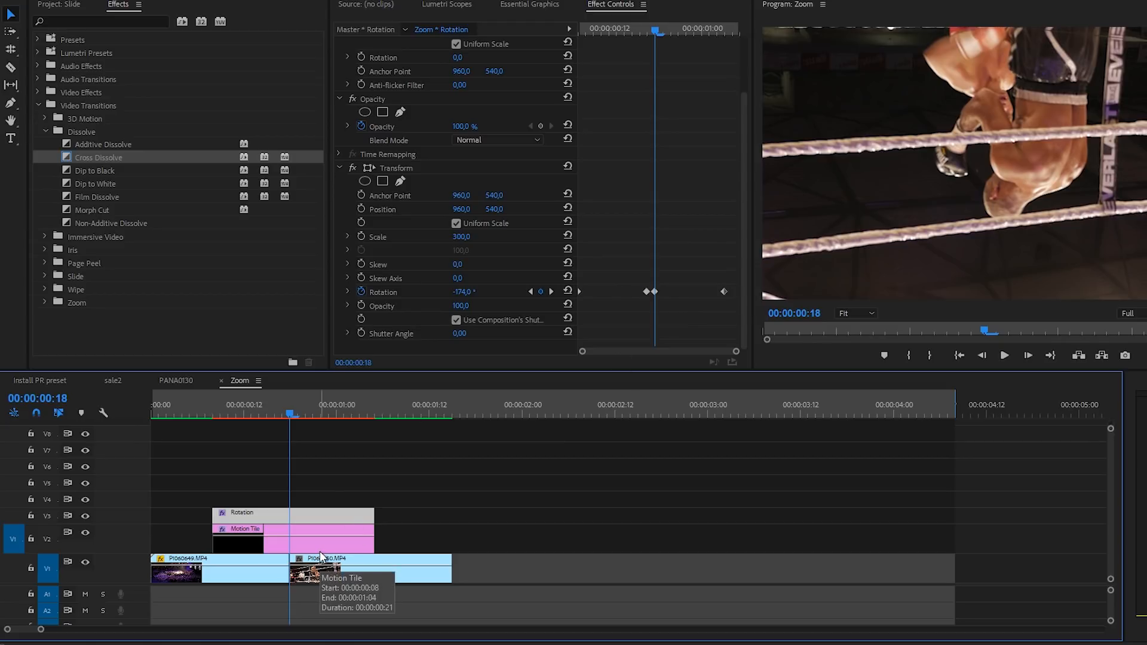
mouse_move(131, 15)
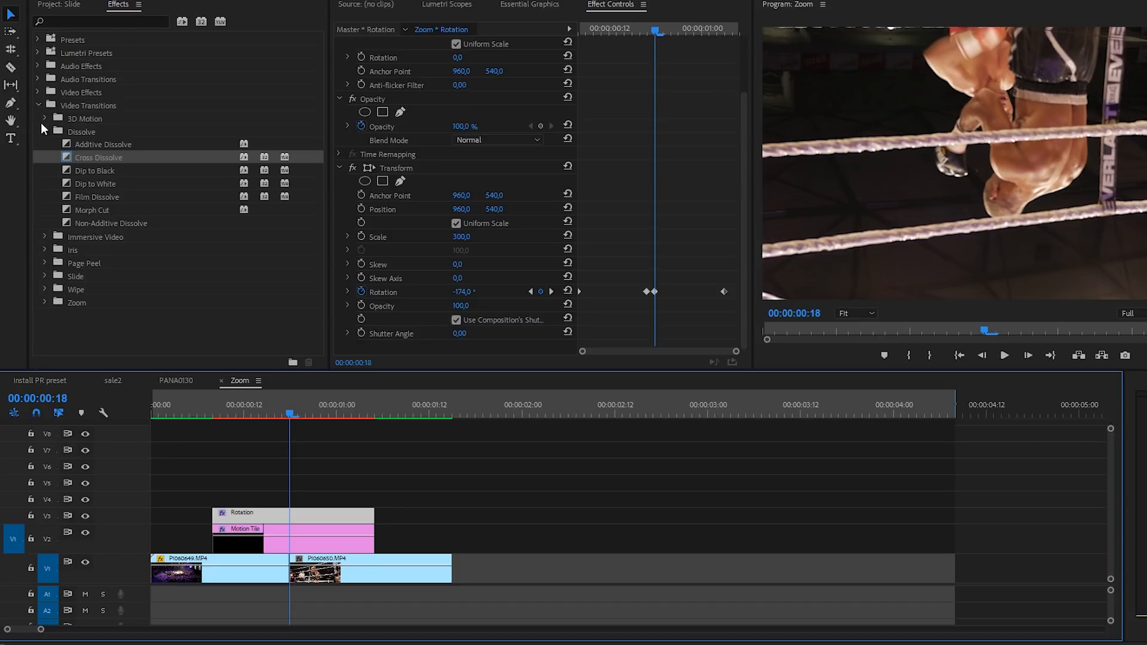
mouse_move(284, 551)
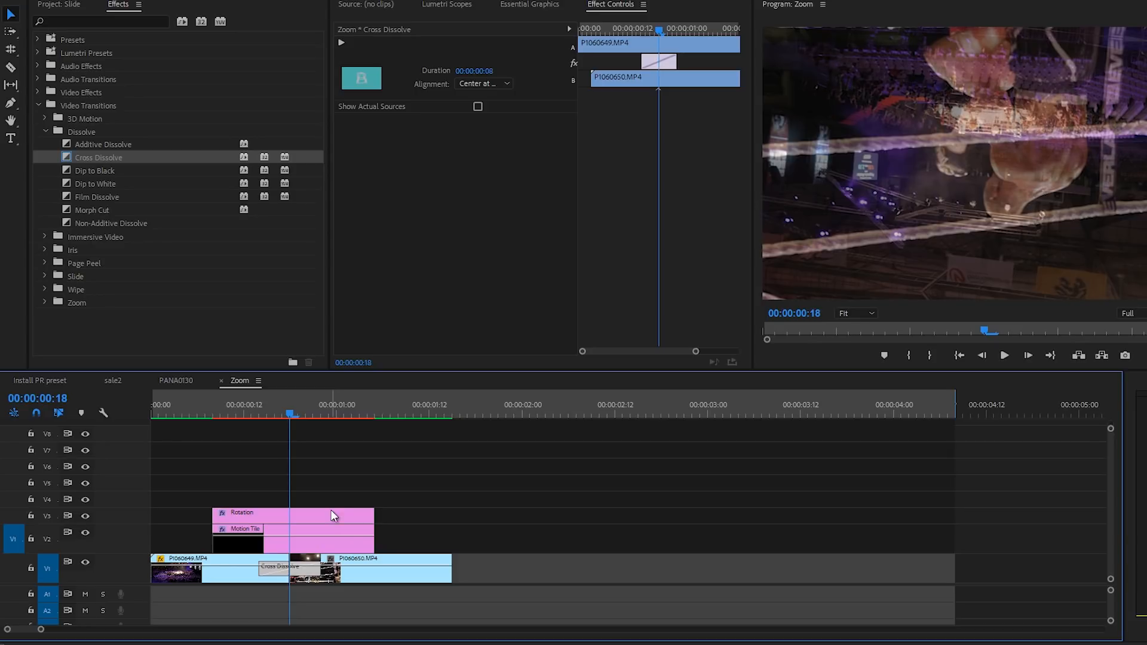
Step: Set the Rotation layer's rotation keyframes to Bezier interpolation
left_click(248, 512)
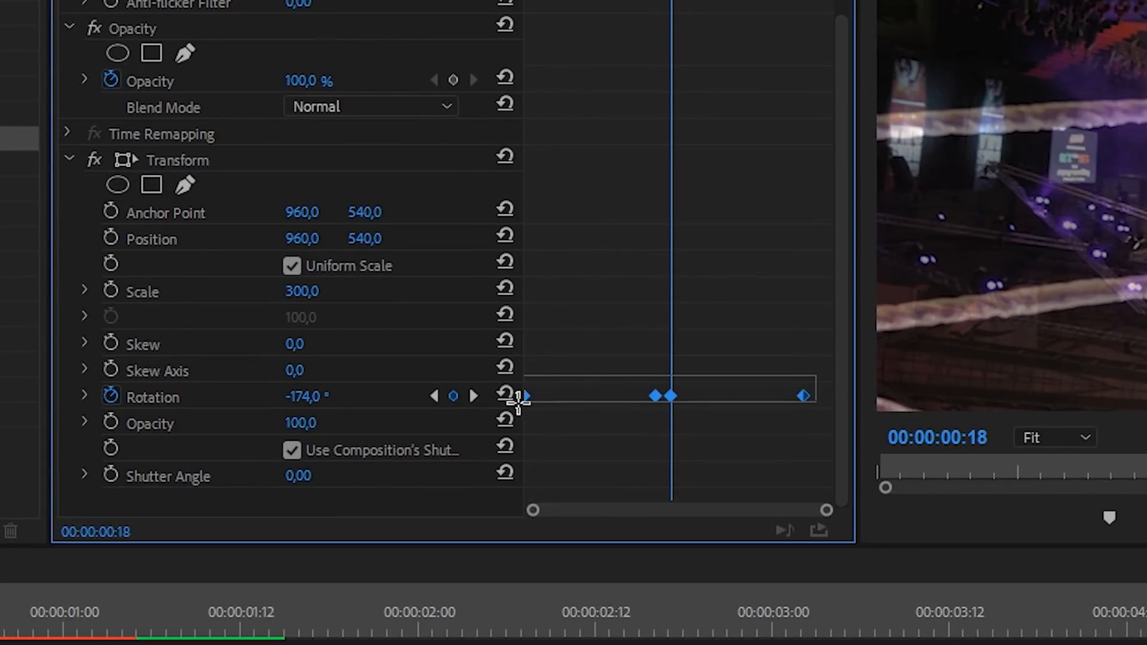
right_click(524, 396)
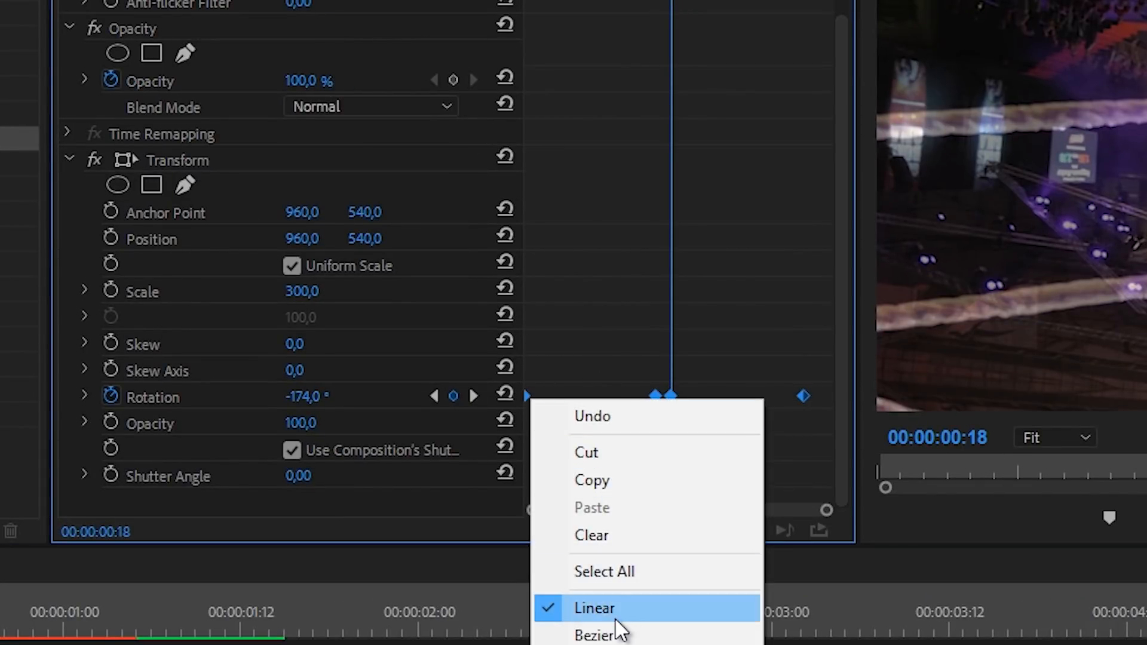
left_click(593, 609)
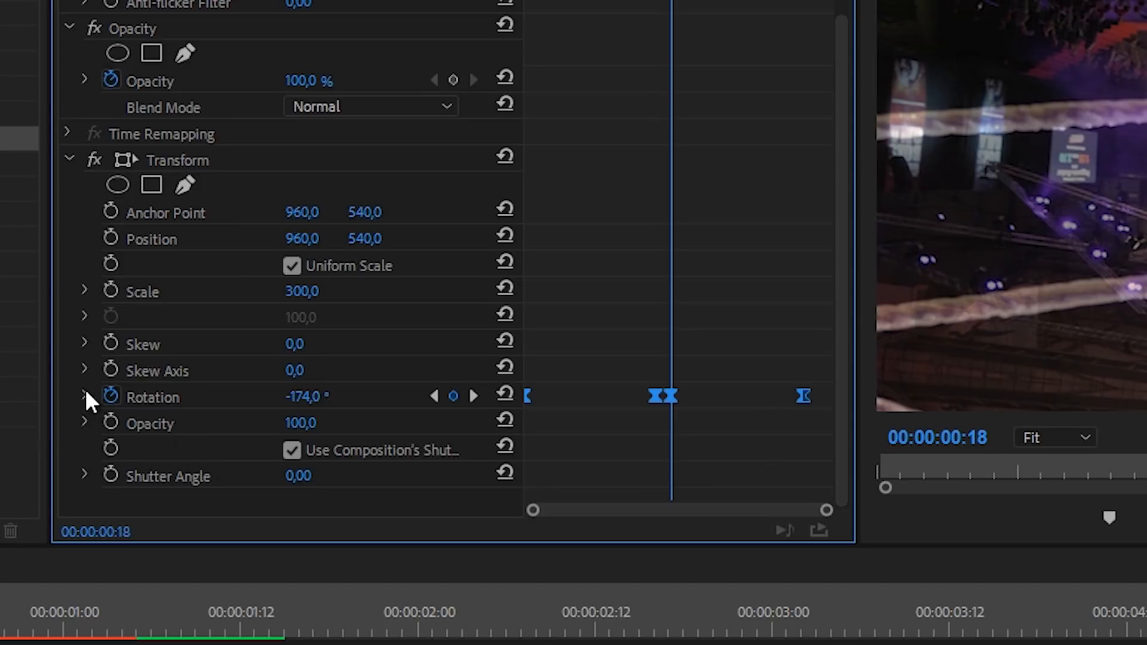
Step: Reshape the rotation speed curve to accelerate into the cut and slow sharply after
left_click(85, 397)
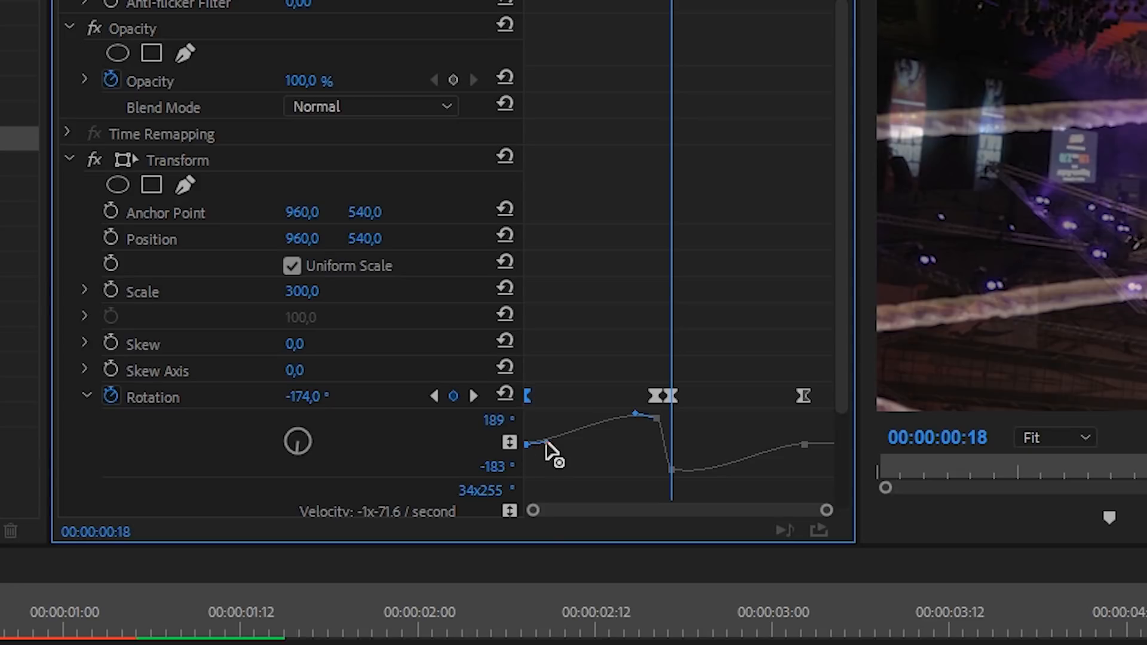
left_click_drag(552, 446, 593, 444)
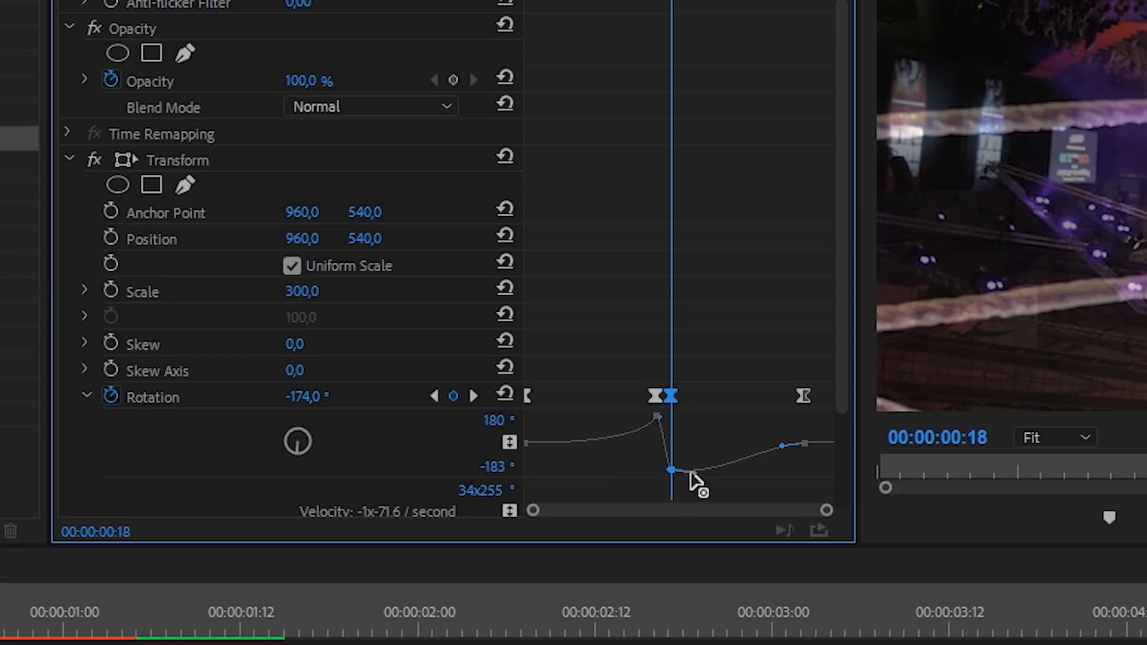
left_click_drag(703, 490, 692, 474)
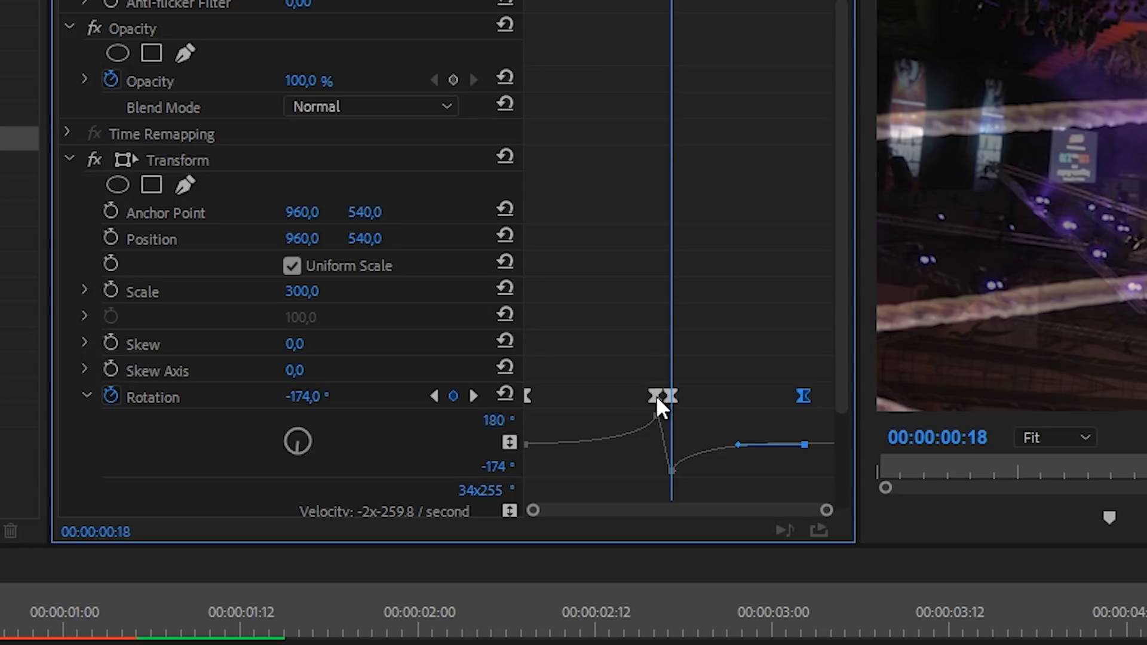
mouse_move(664, 425)
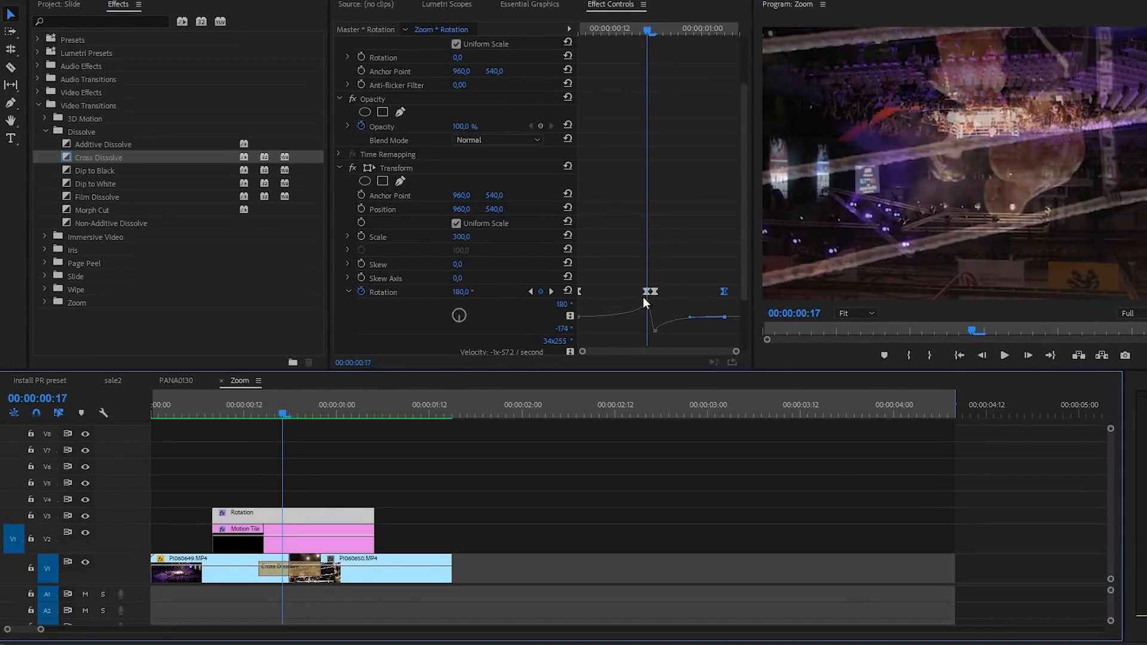
Step: Turn off Use Composition's Shutter Angle in Transform and set a custom shutter angle
scroll("down", 3)
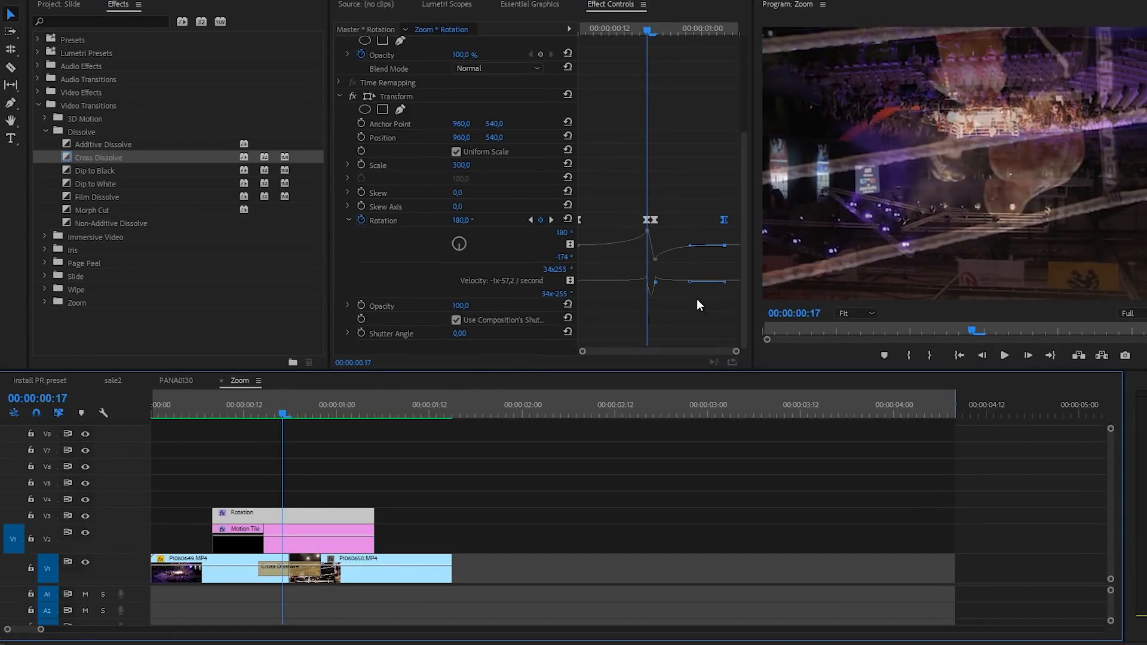
mouse_move(424, 266)
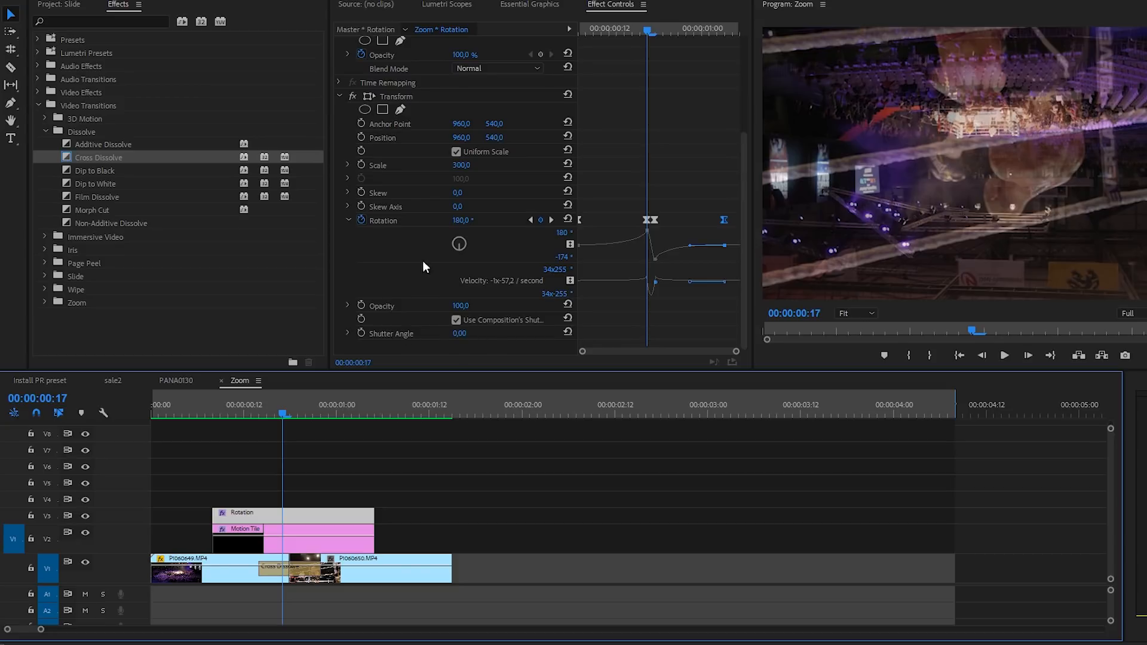
mouse_move(293, 520)
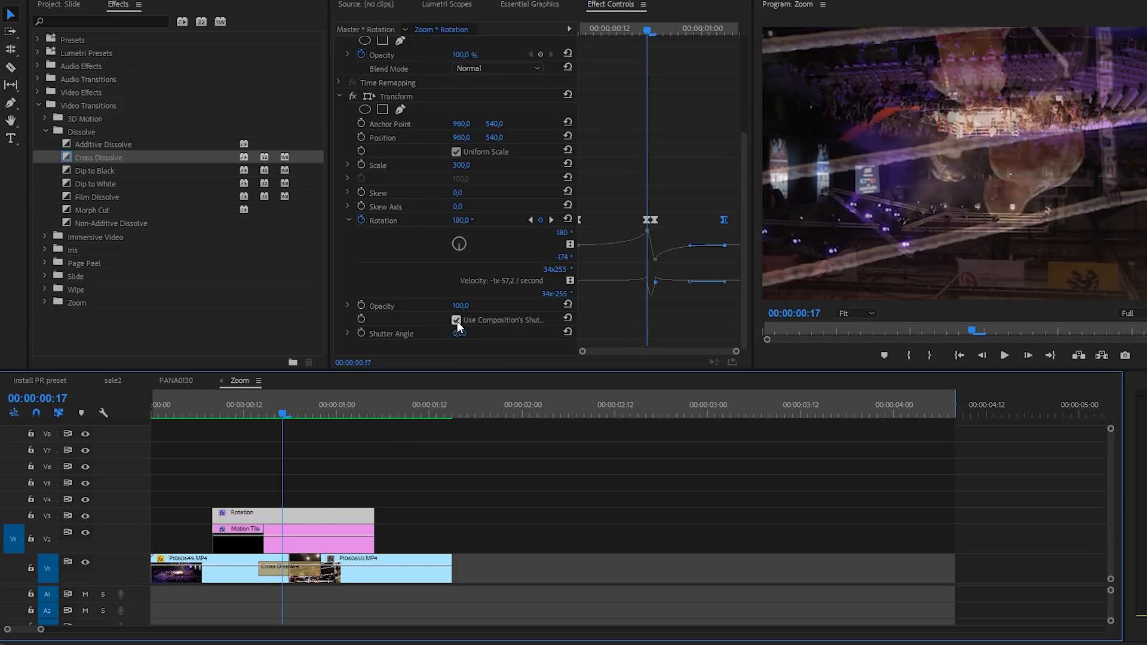
left_click(456, 320)
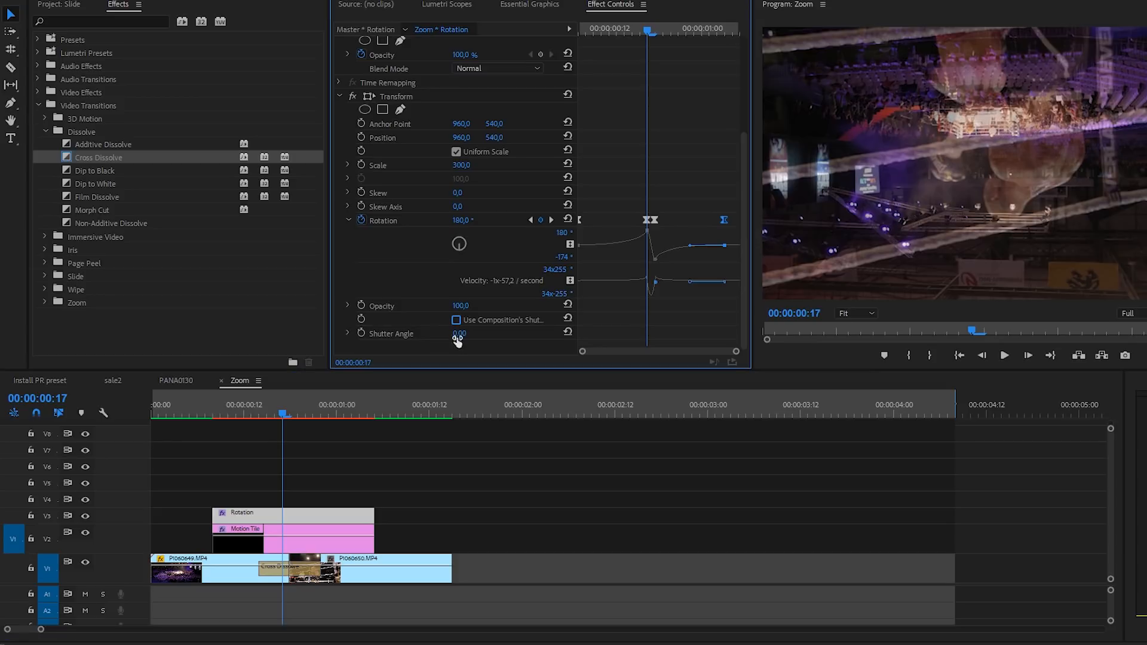
left_click(459, 334)
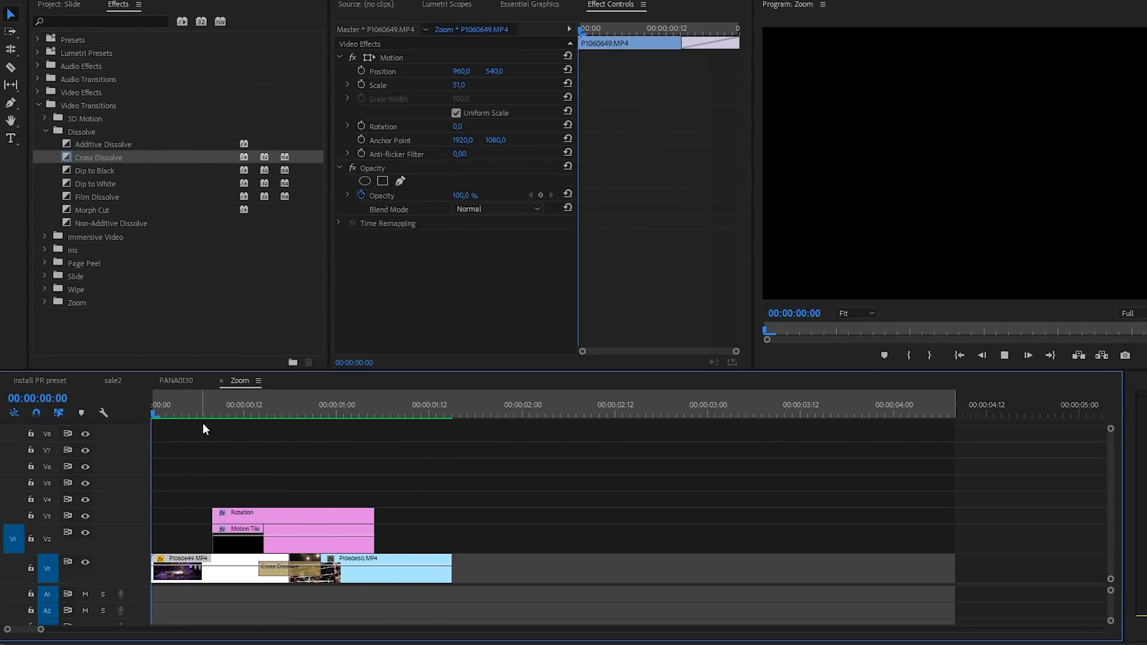
left_click(244, 414)
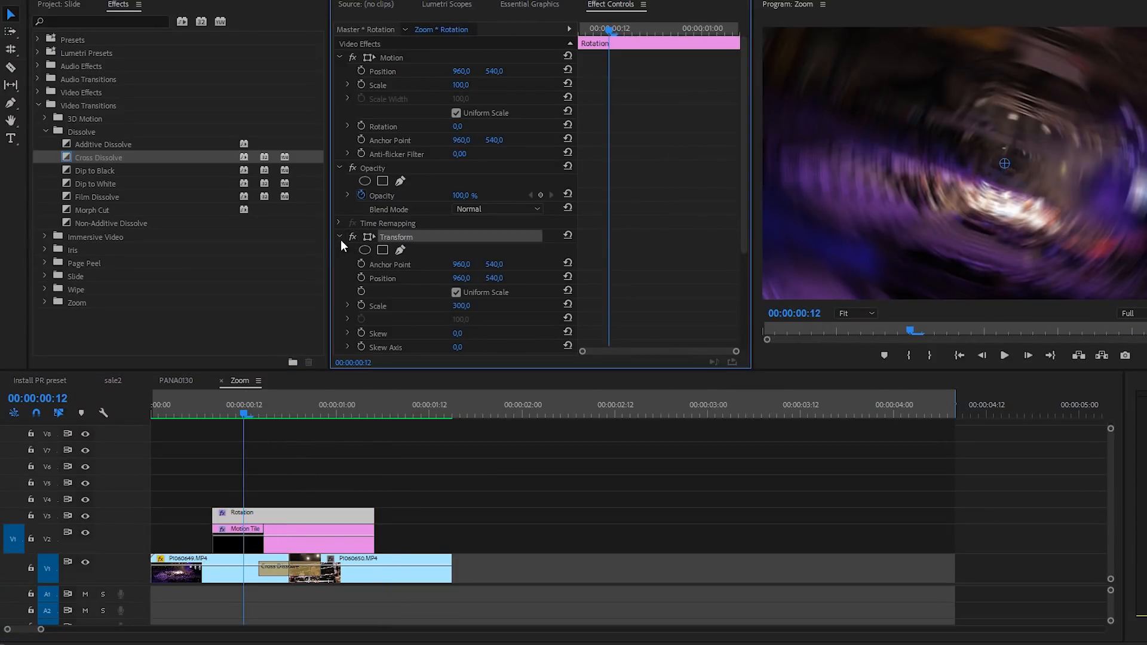
Step: Save Transform as the 'Rotation Transition' preset, then apply that preset to the Rotation layer
right_click(397, 237)
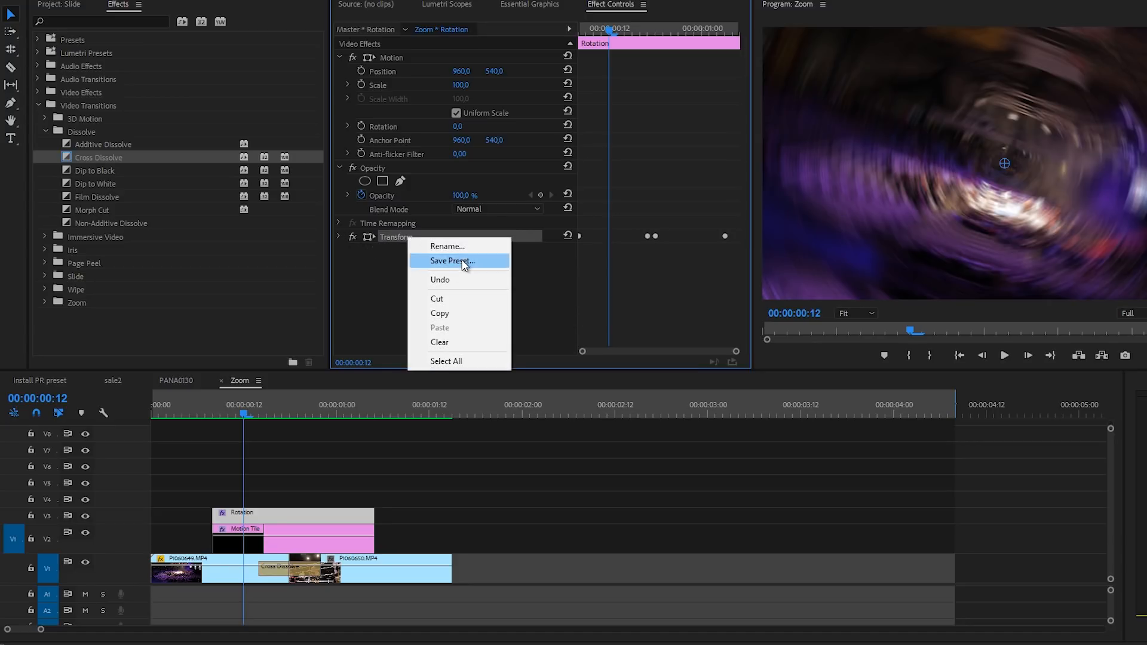
left_click(452, 261)
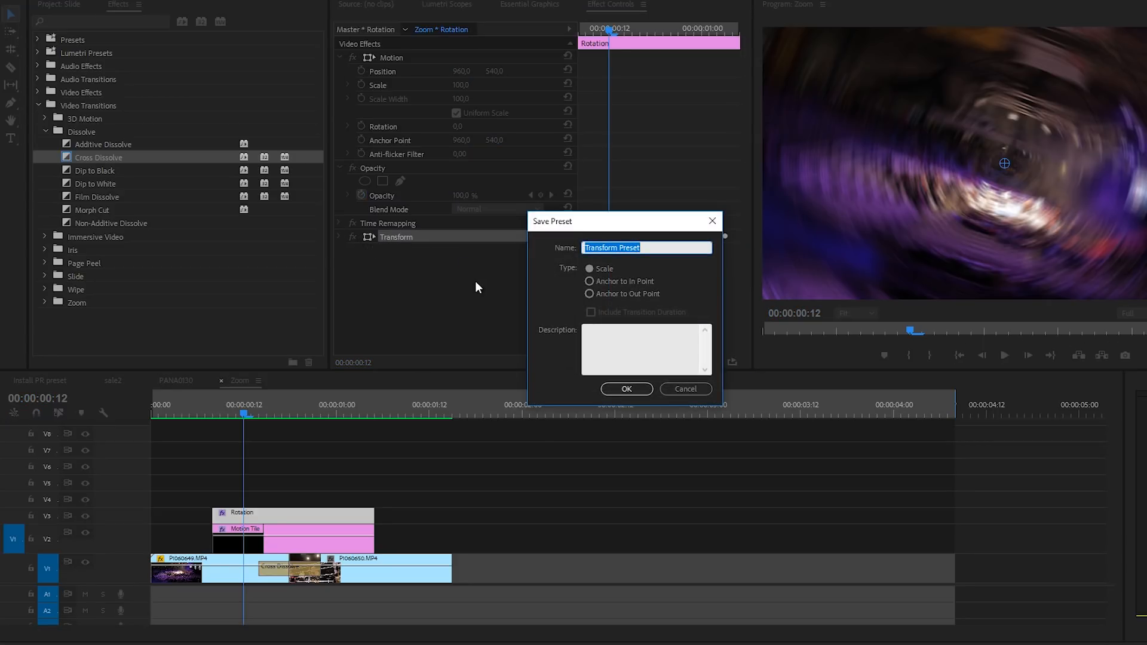
type("Rotation Transition")
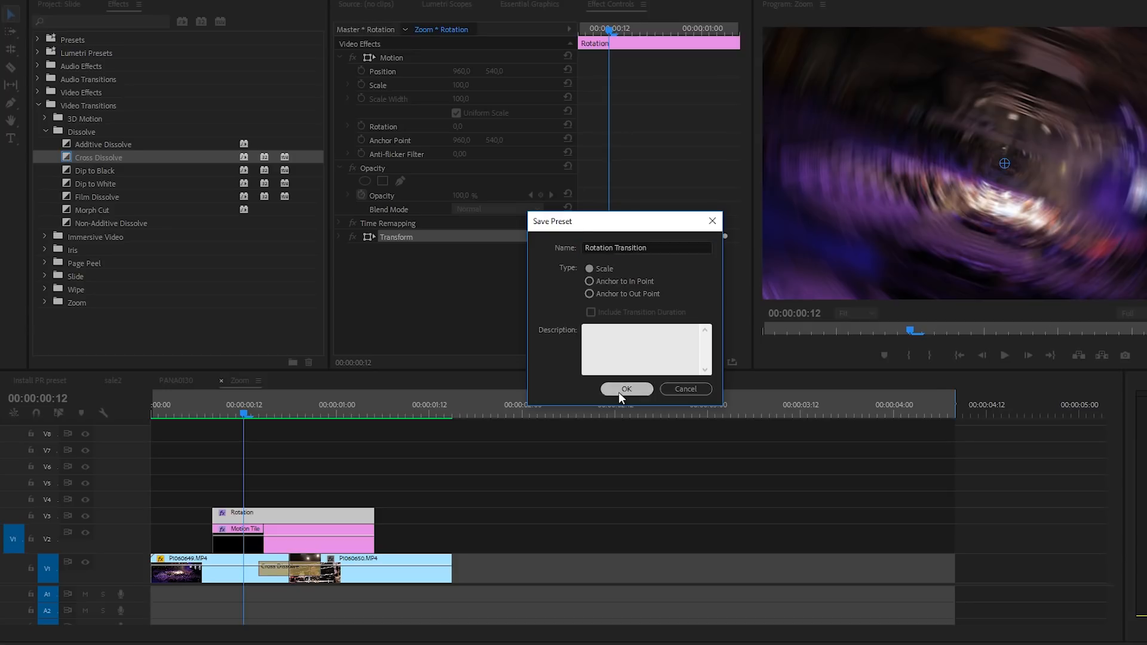
left_click(626, 388)
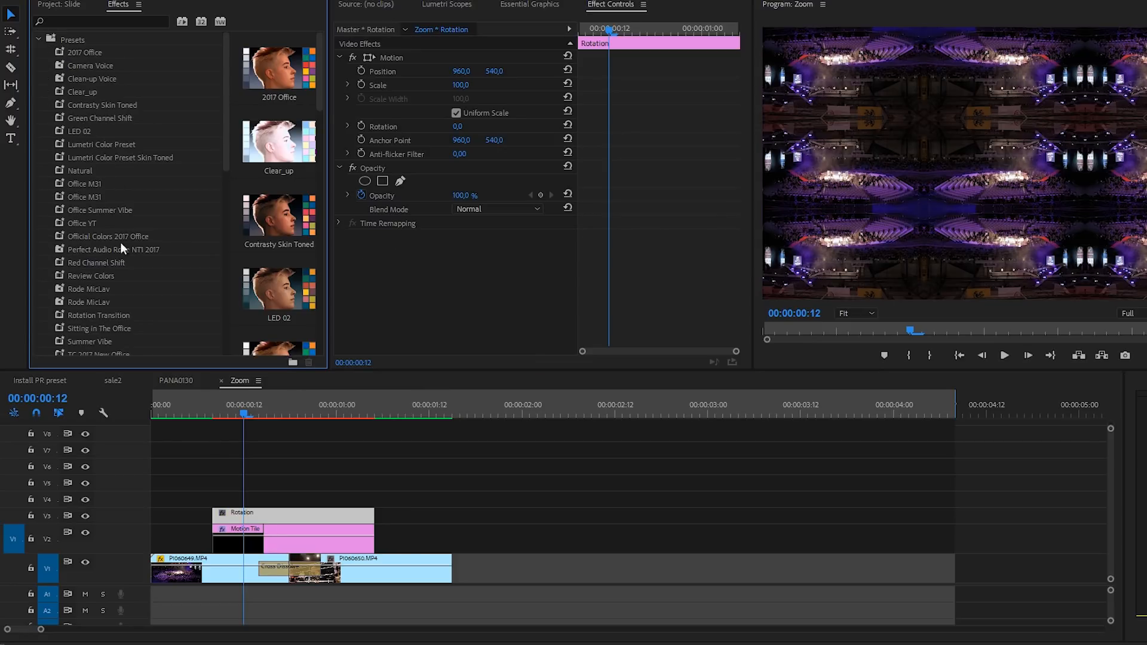
type("rotati")
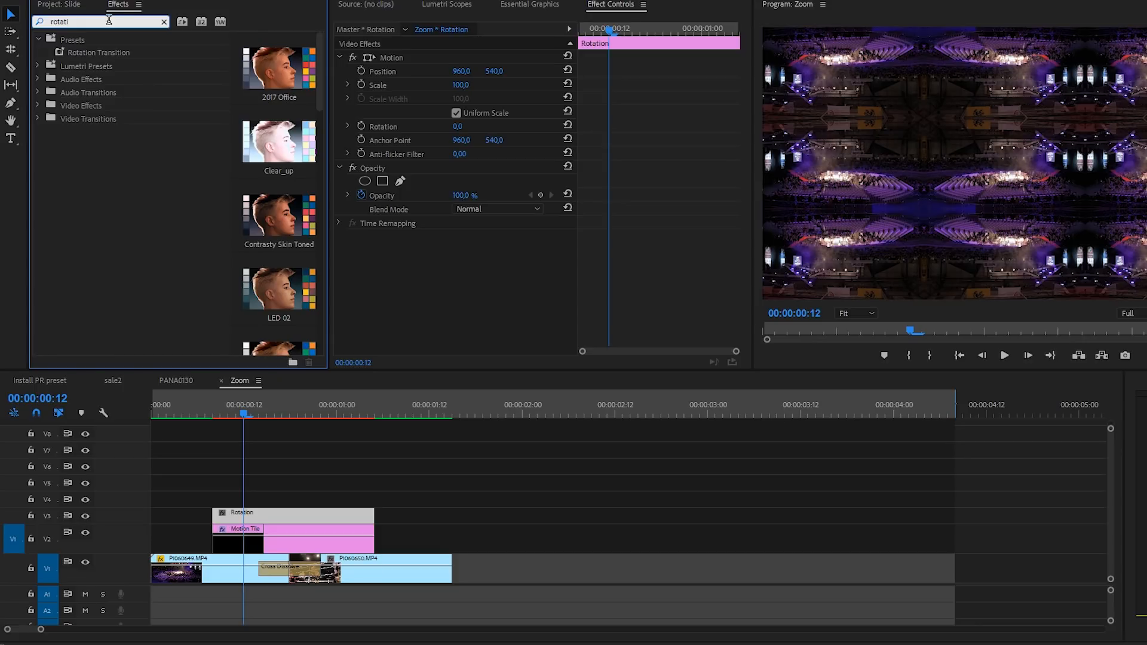
left_click(99, 52)
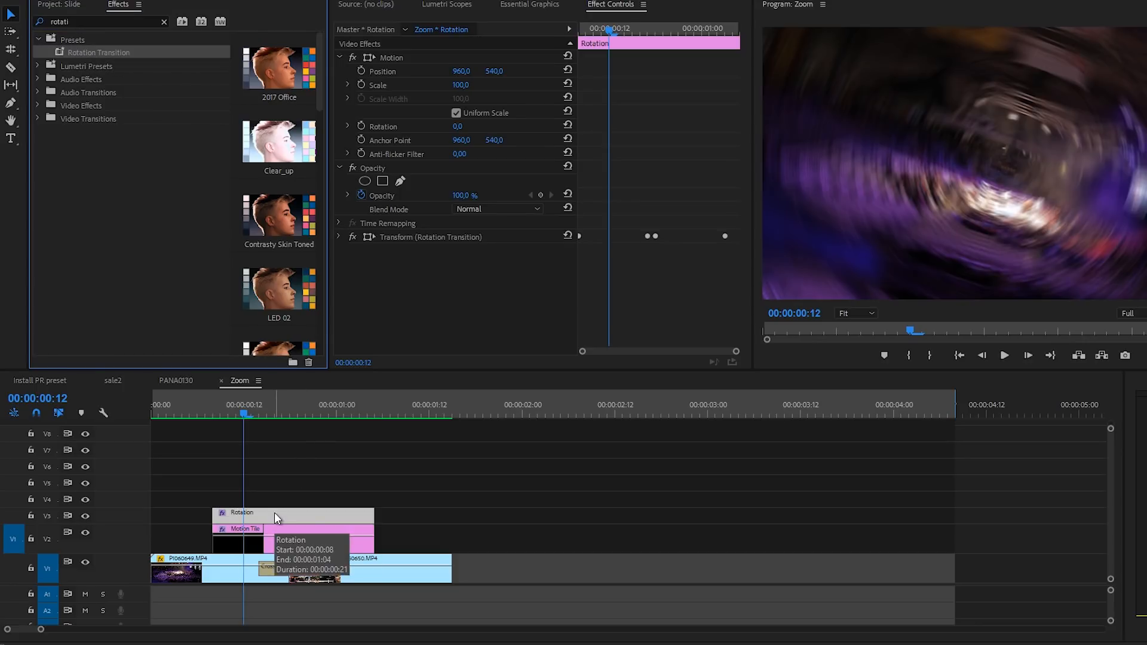
mouse_move(298, 419)
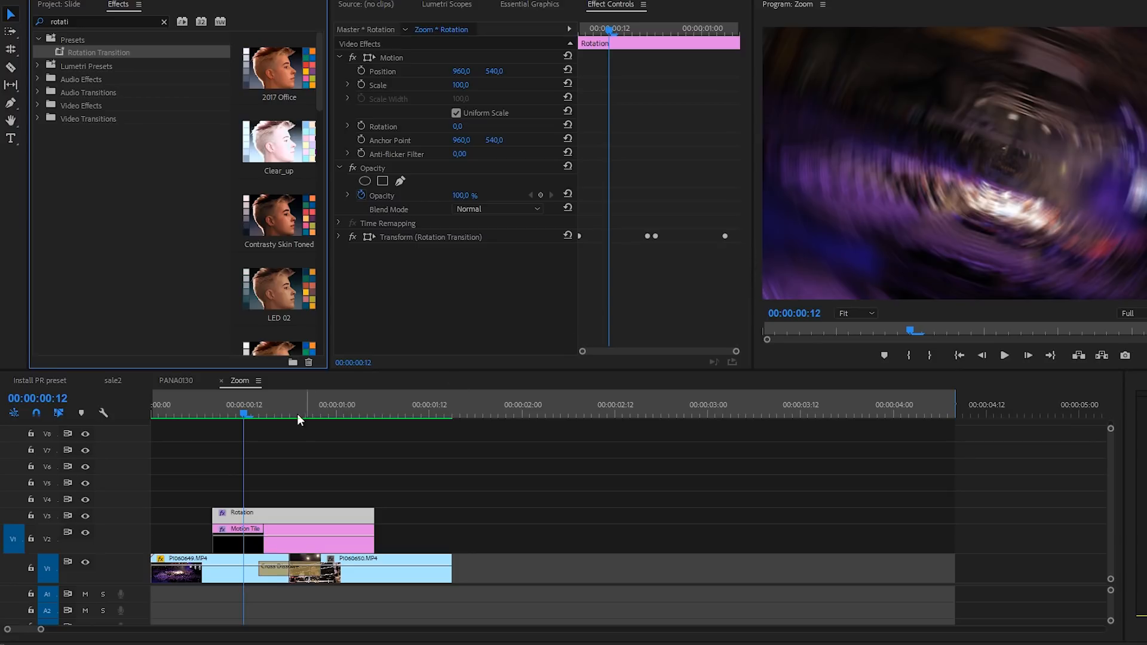